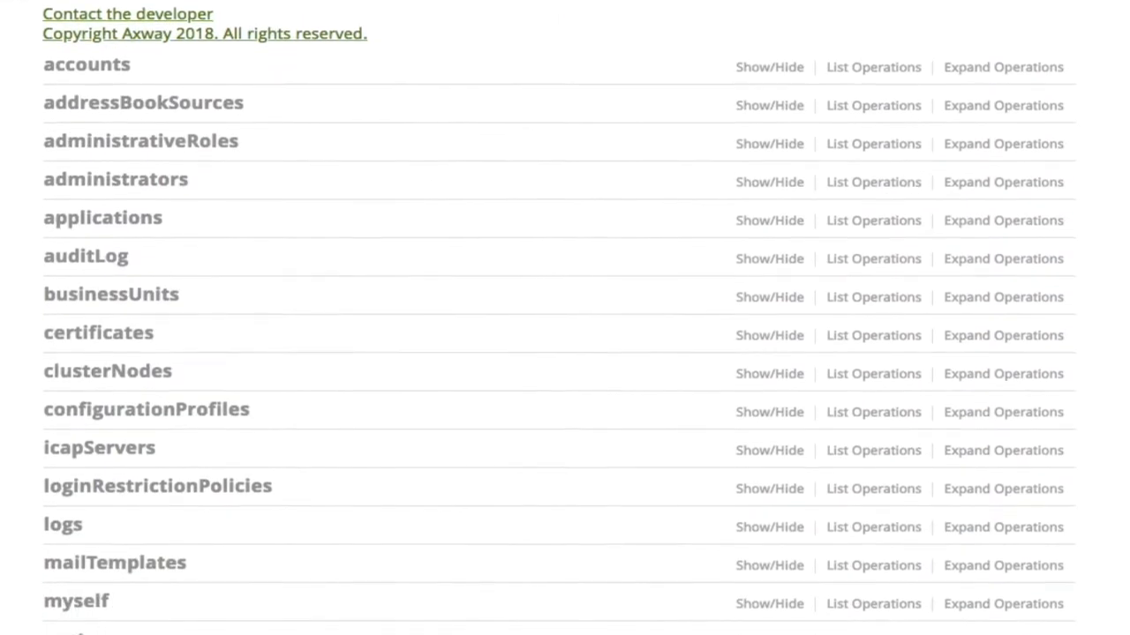
Step: Try out the Admin API GET /accounts request and check its (empty) server response
scroll("down", 3)
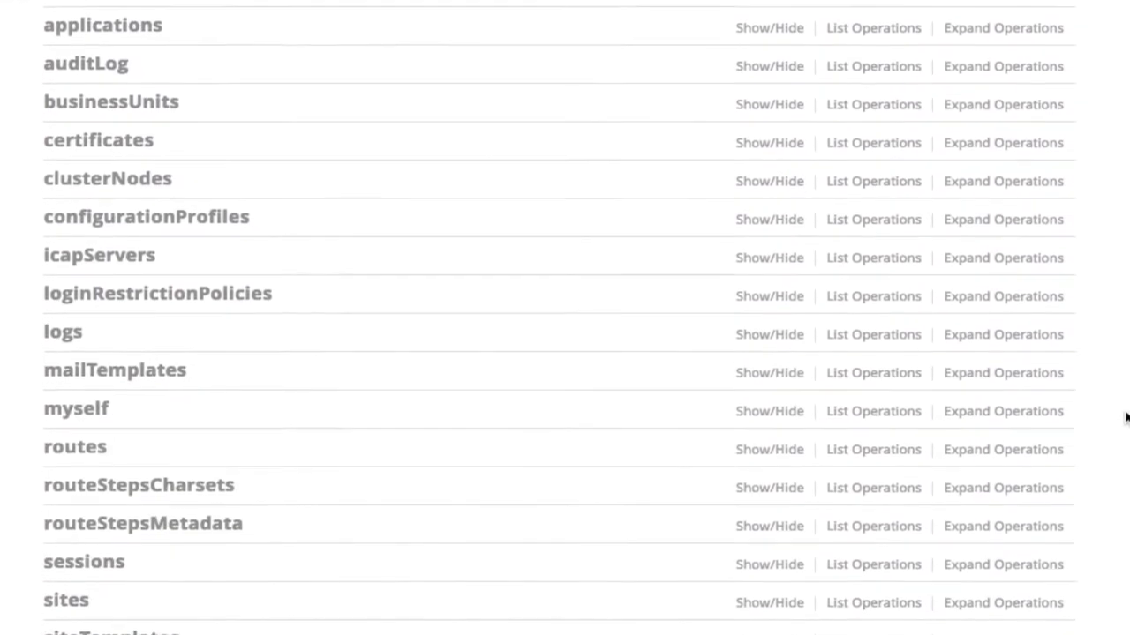
scroll("down", 3)
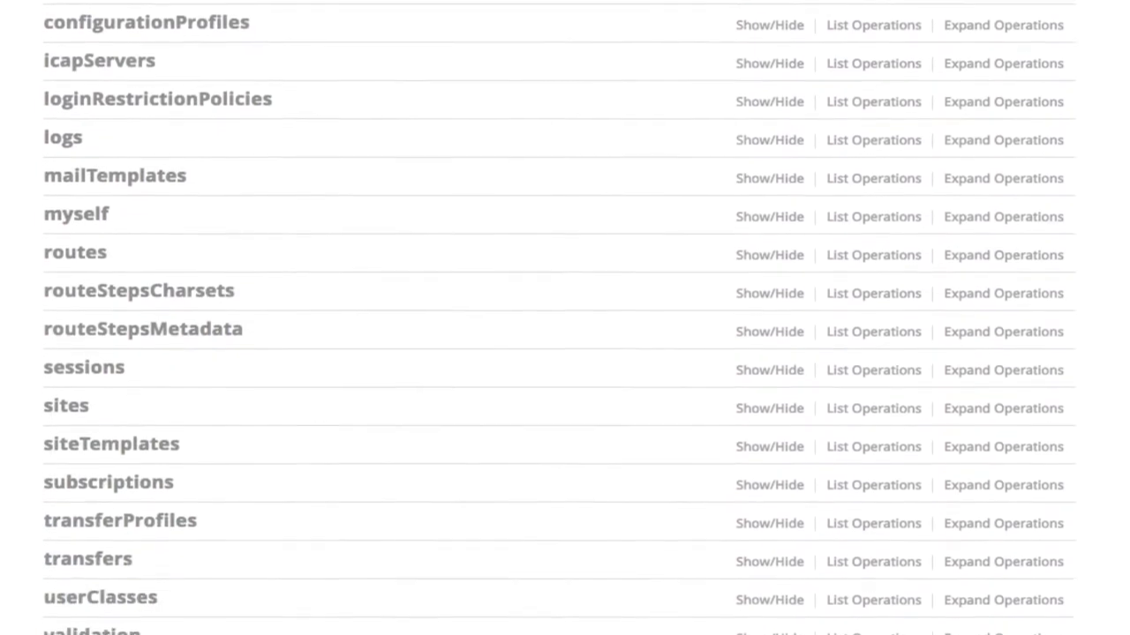
scroll("down", 3)
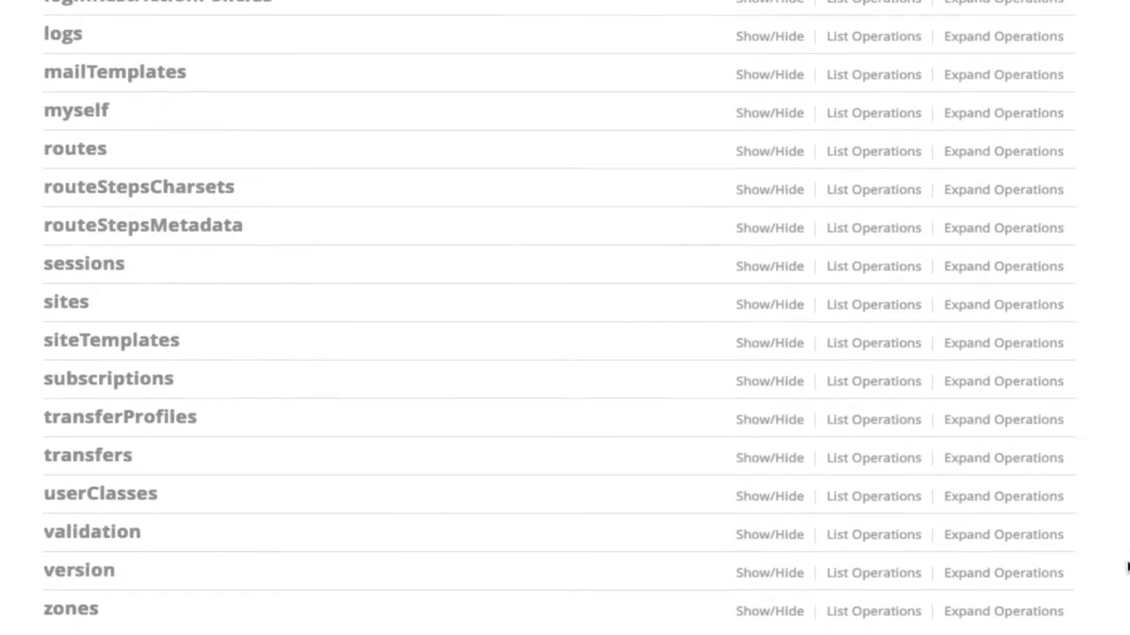
scroll("up", 3)
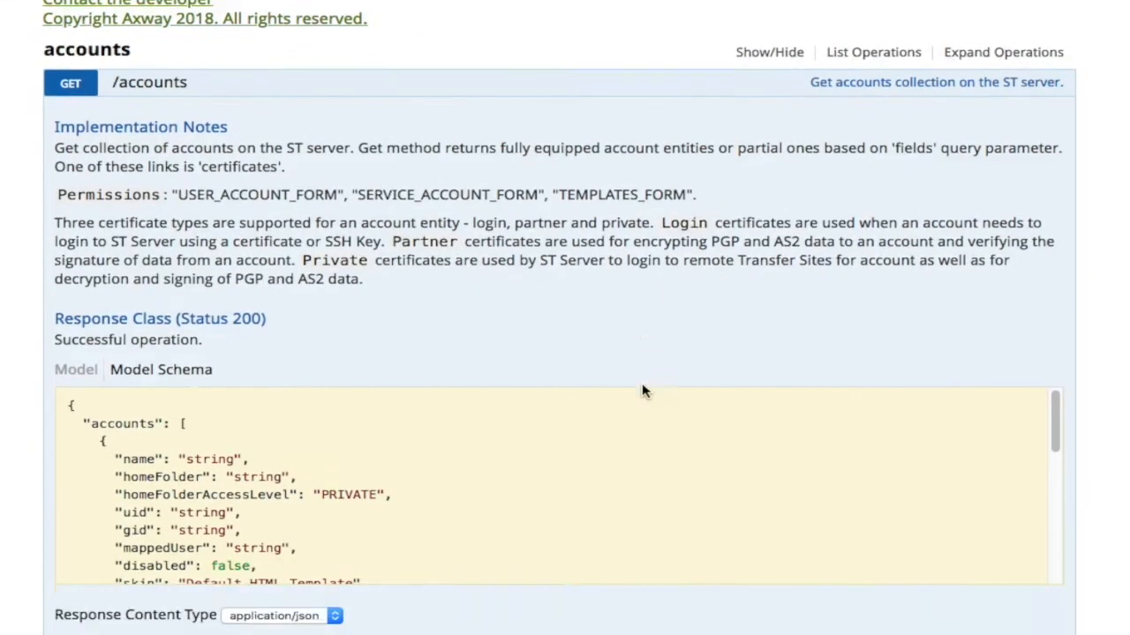
scroll("down", 3)
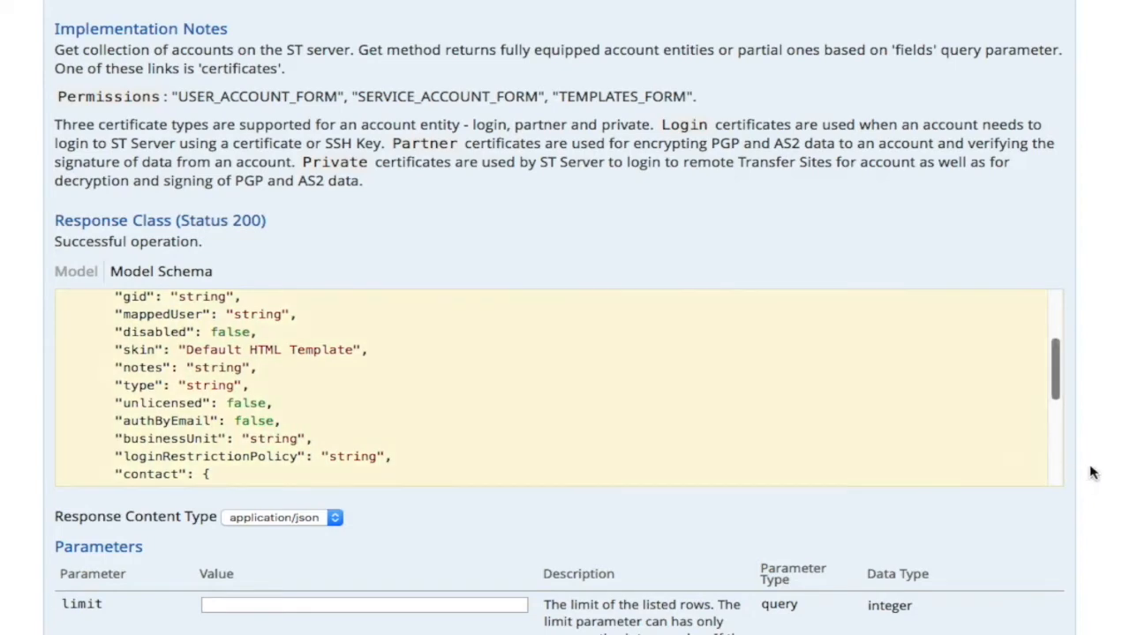
scroll("down", 3)
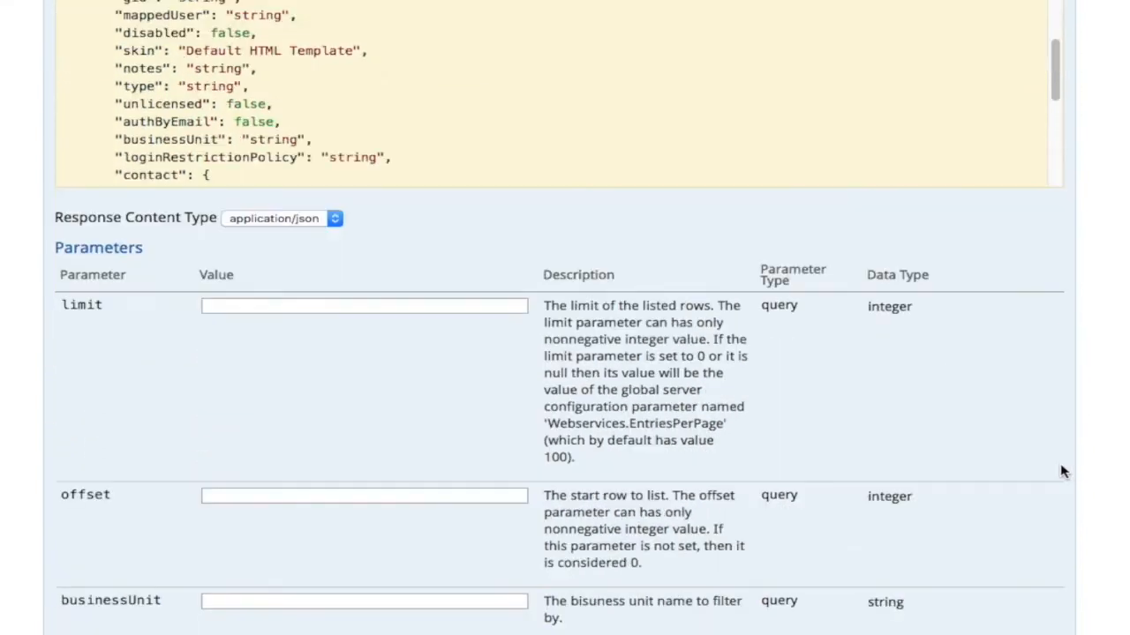
scroll("down", 3)
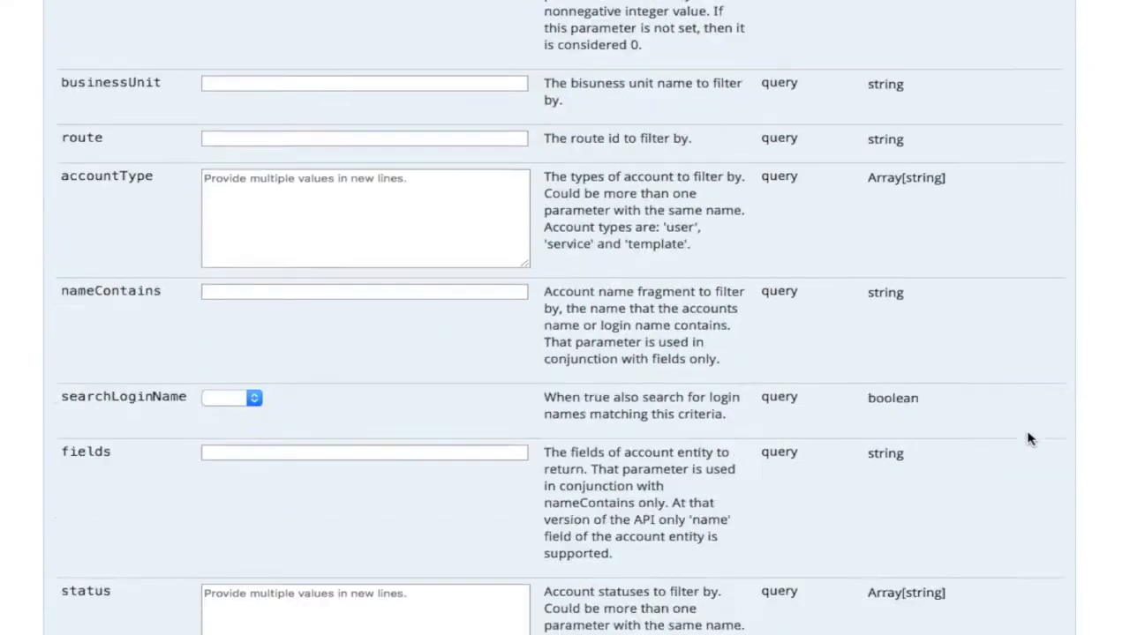
scroll("down", 3)
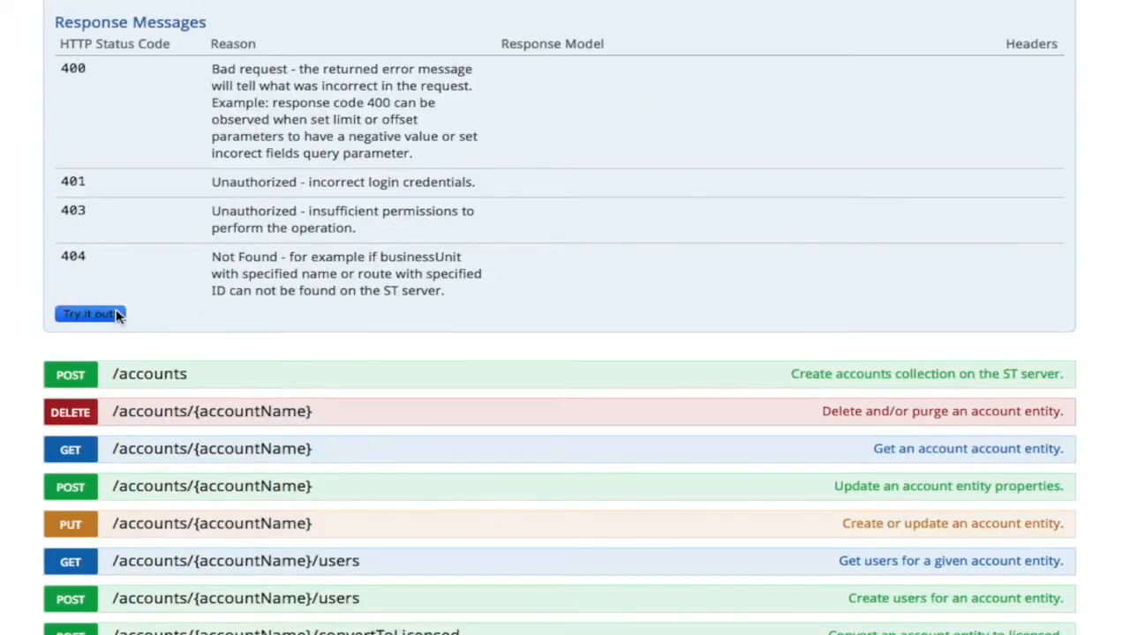
left_click(89, 315)
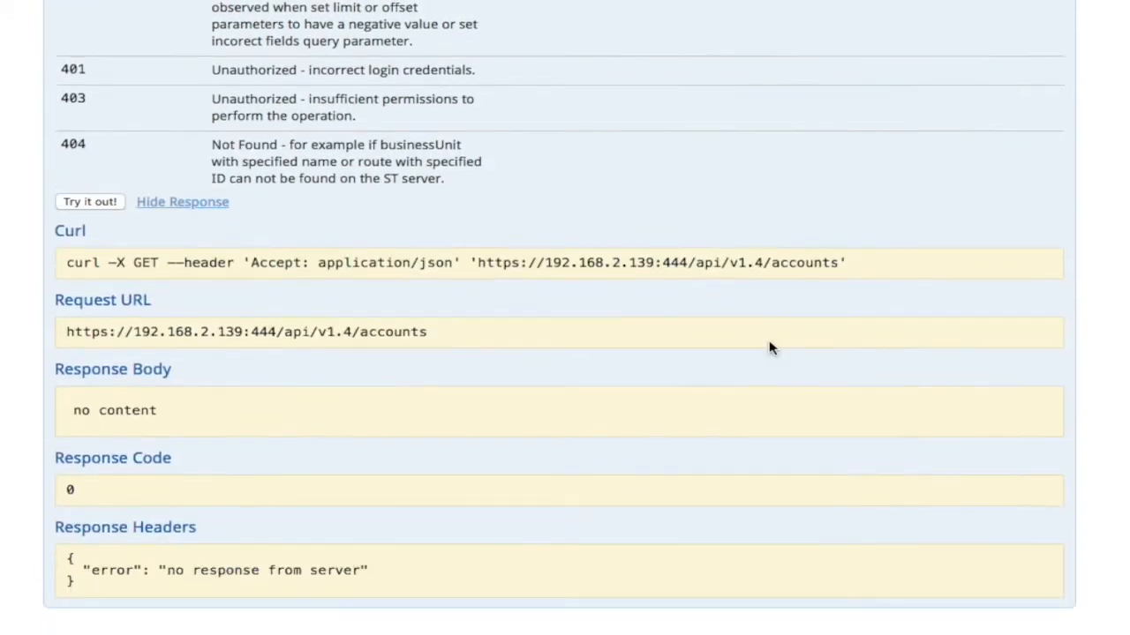
scroll("up", 3)
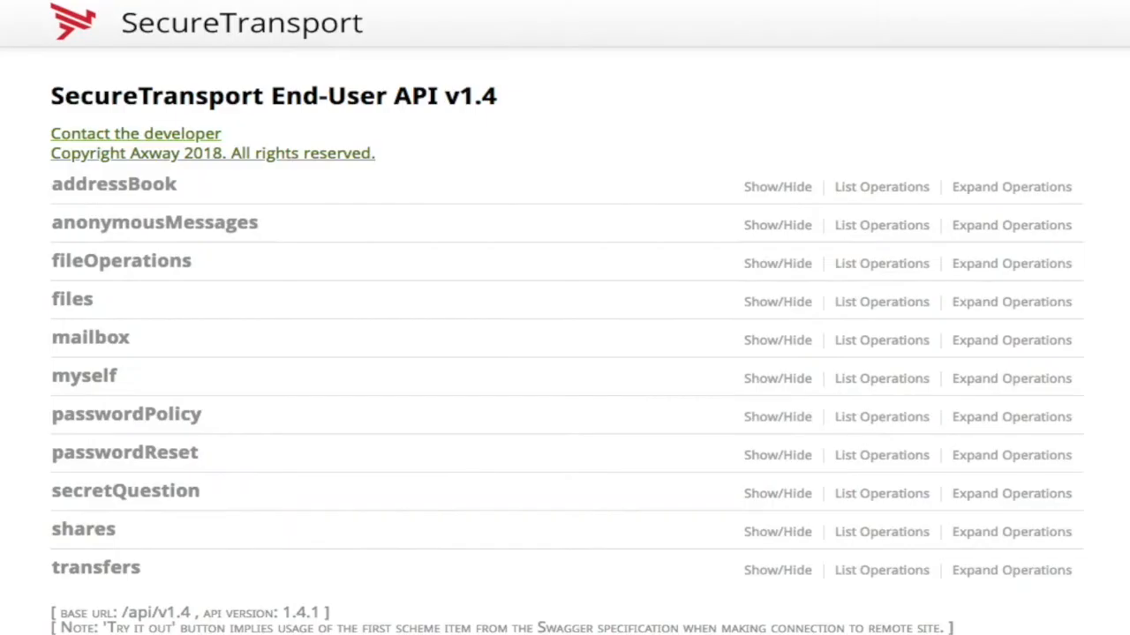
mouse_move(549, 166)
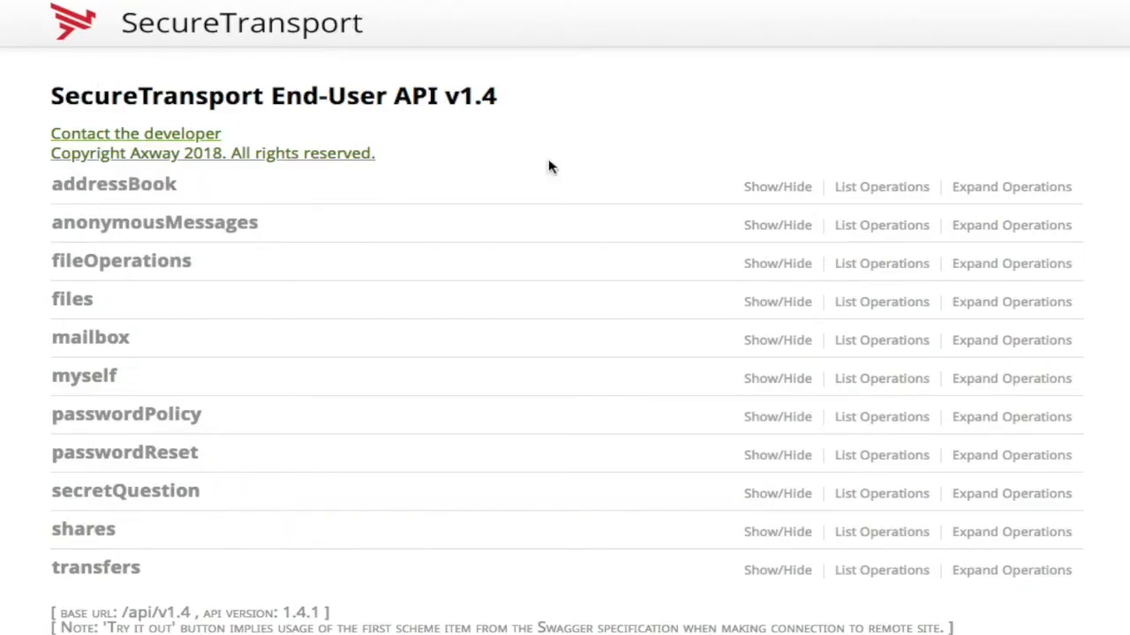
mouse_move(113, 185)
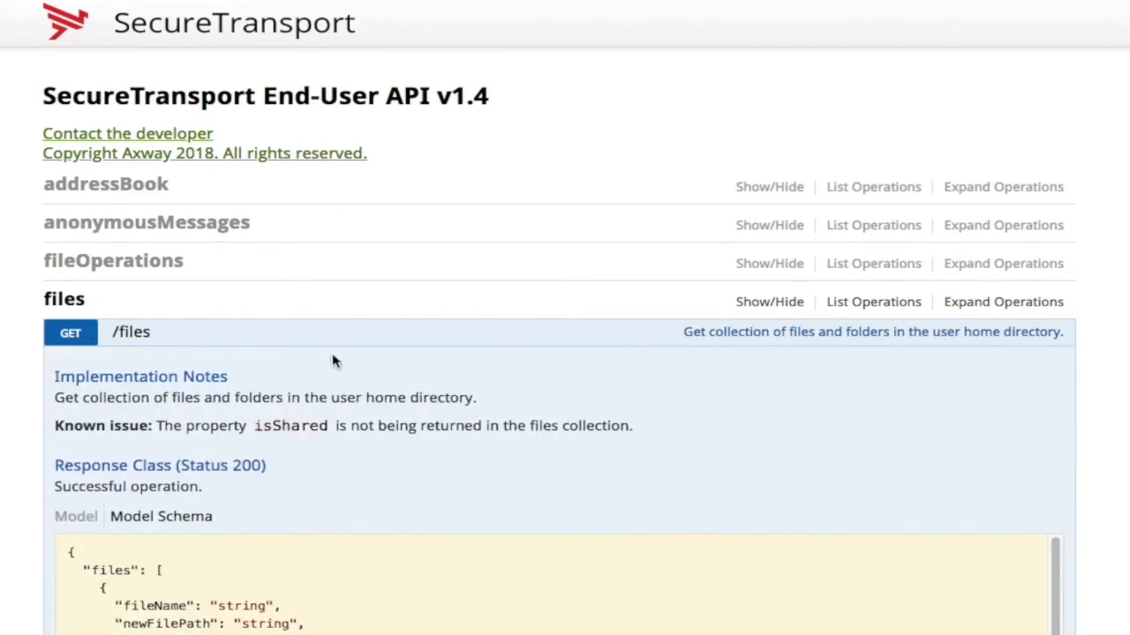
Step: Review the End-User API GET /files operation's parameters
scroll("down", 3)
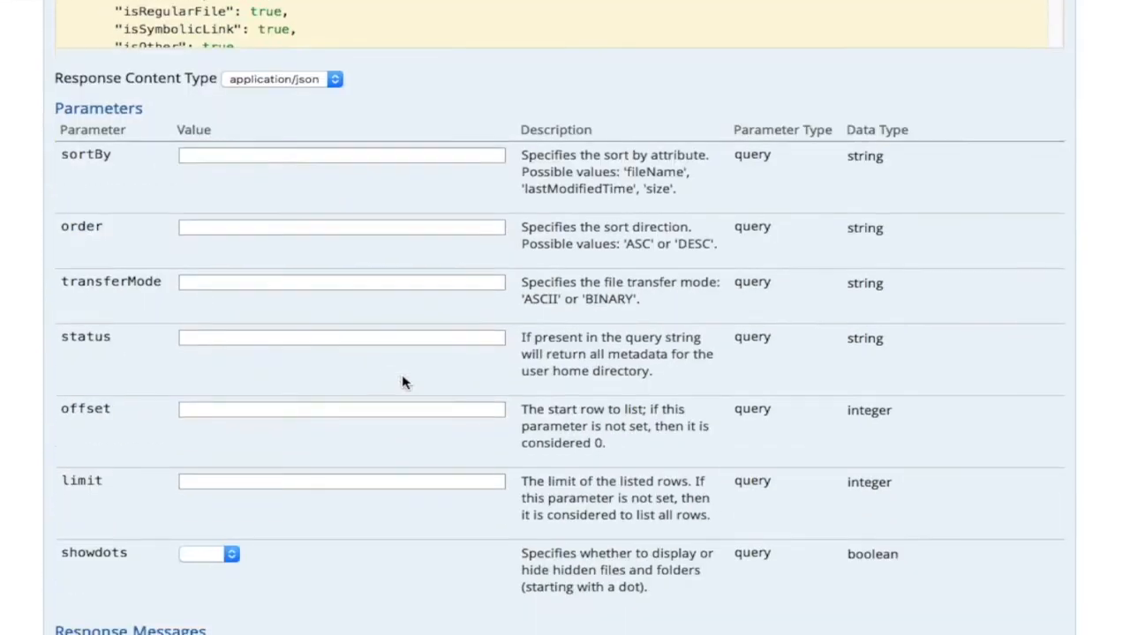
scroll("down", 3)
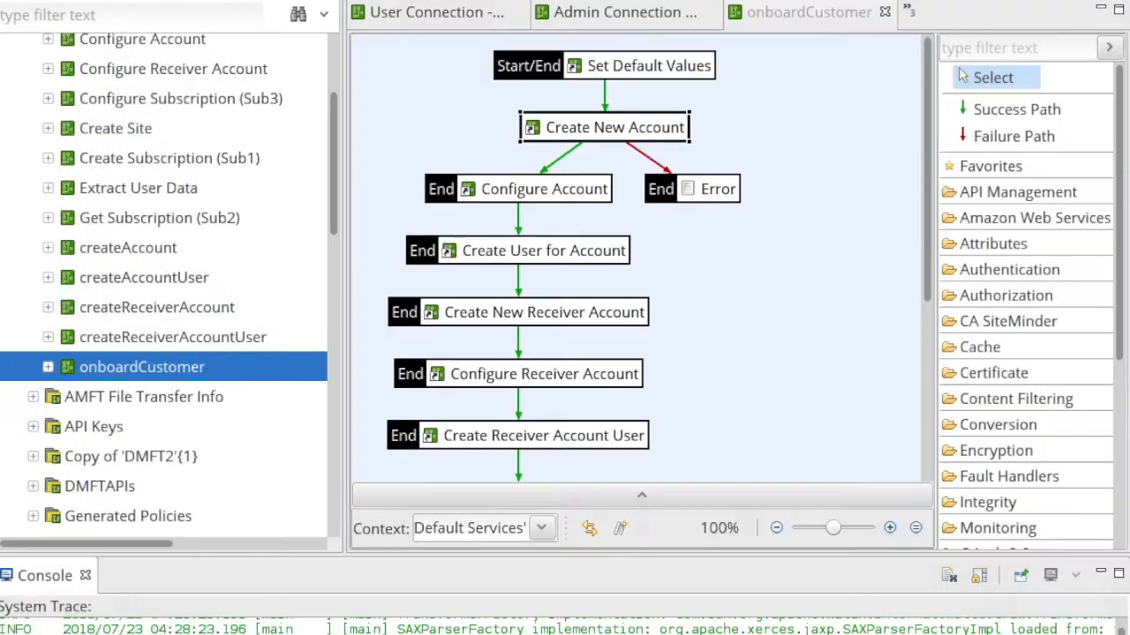
mouse_move(618, 127)
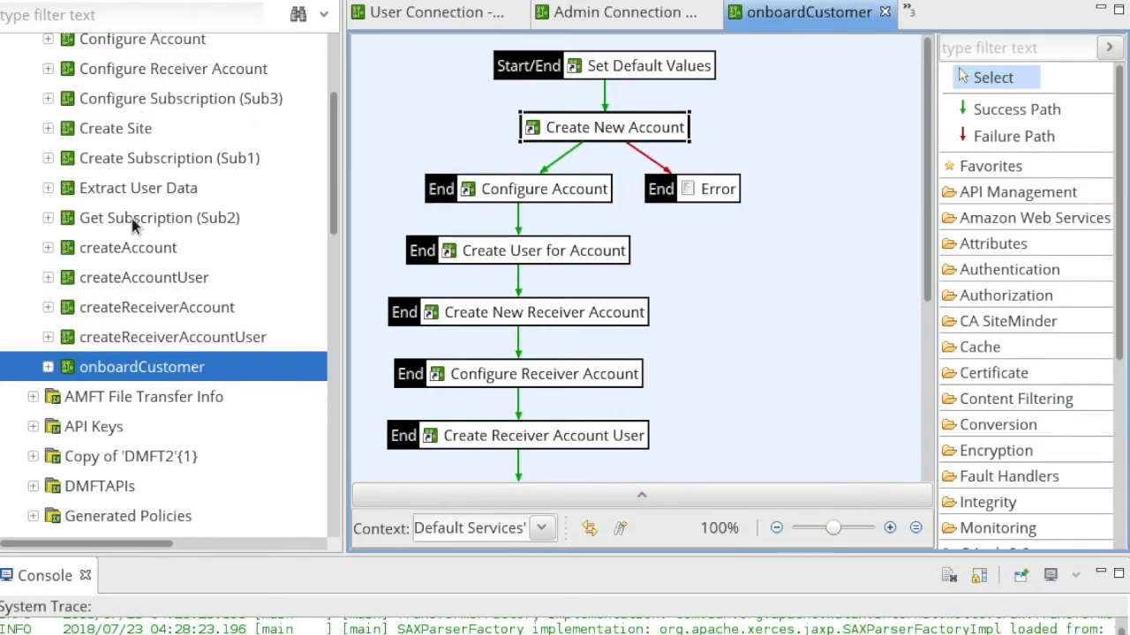
Step: Inspect the createAccount sub-policy's filters and return to the onboardCustomer flow
double_click(127, 247)
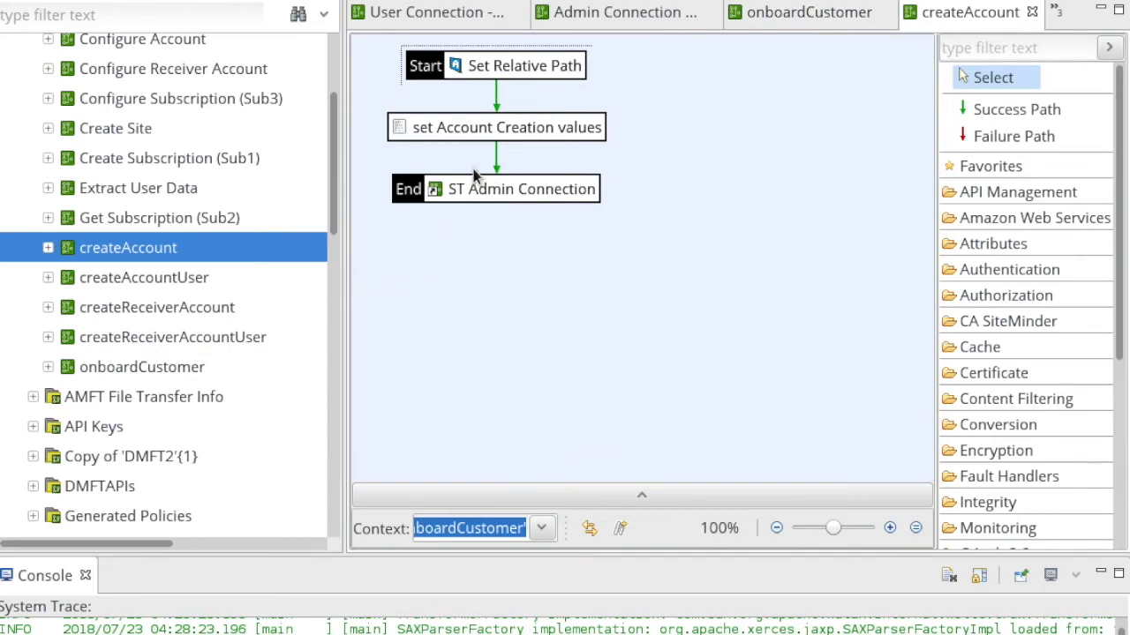
double_click(516, 64)
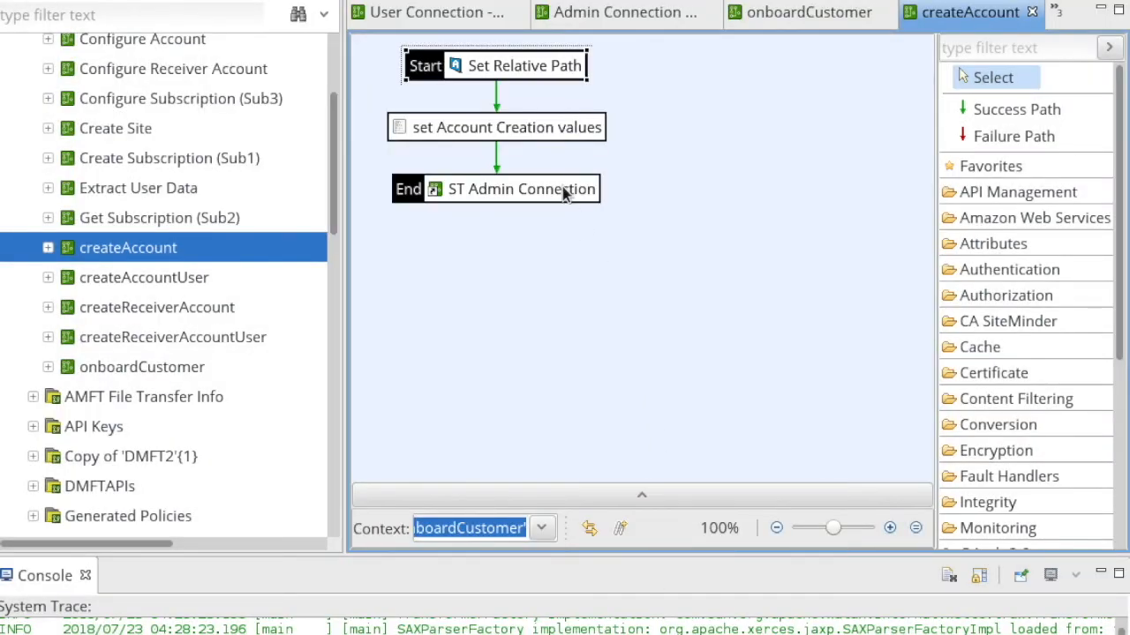
double_click(496, 127)
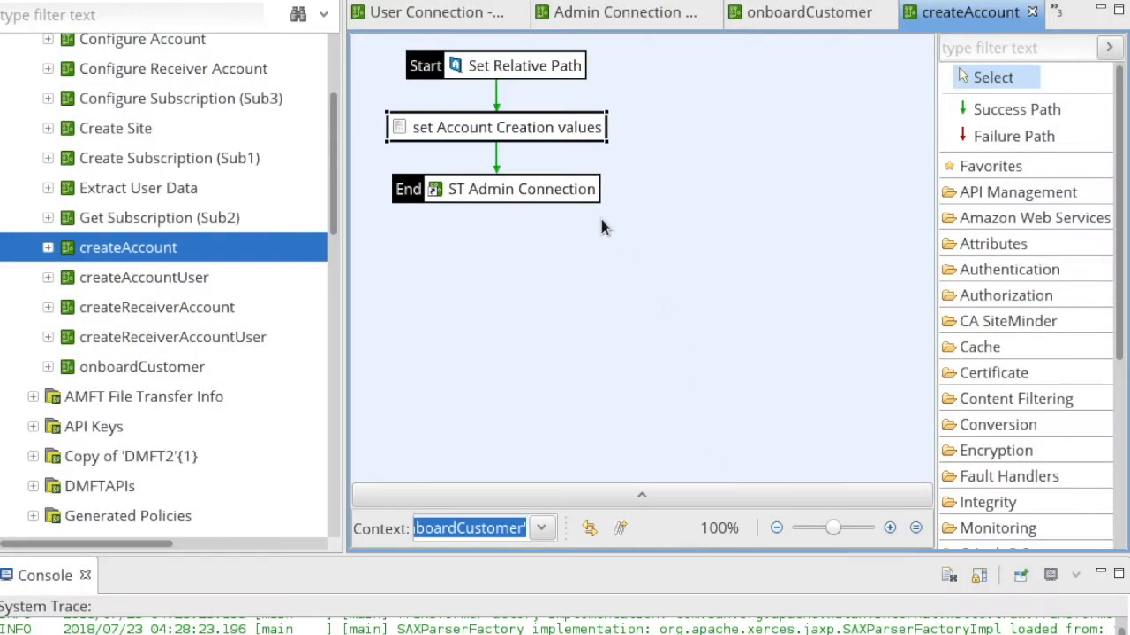
mouse_move(523, 189)
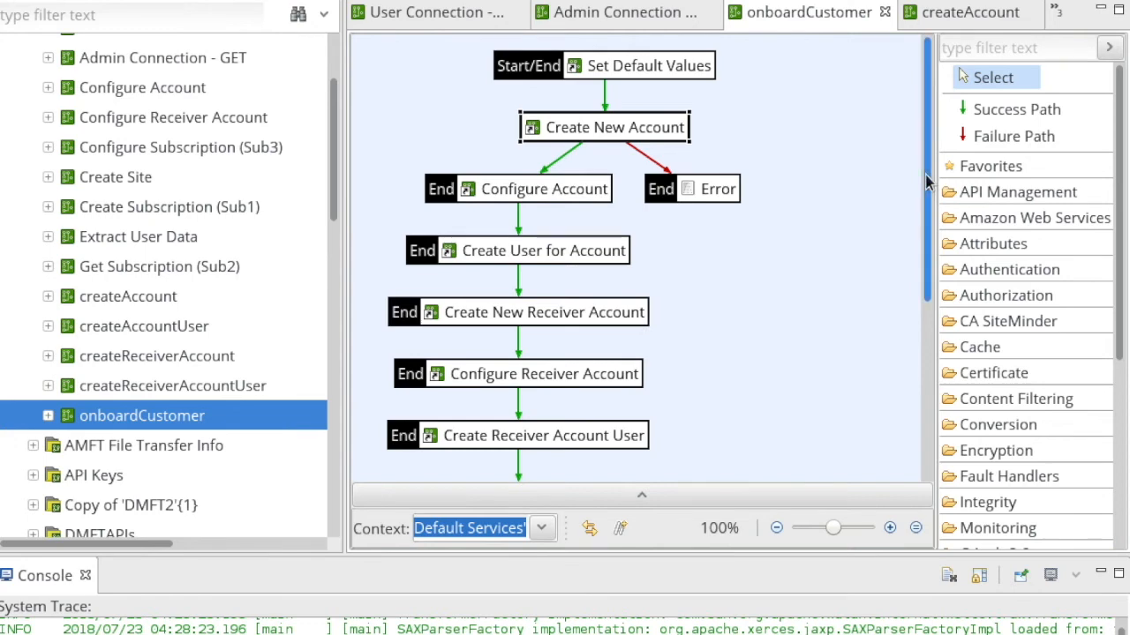
scroll("down", 3)
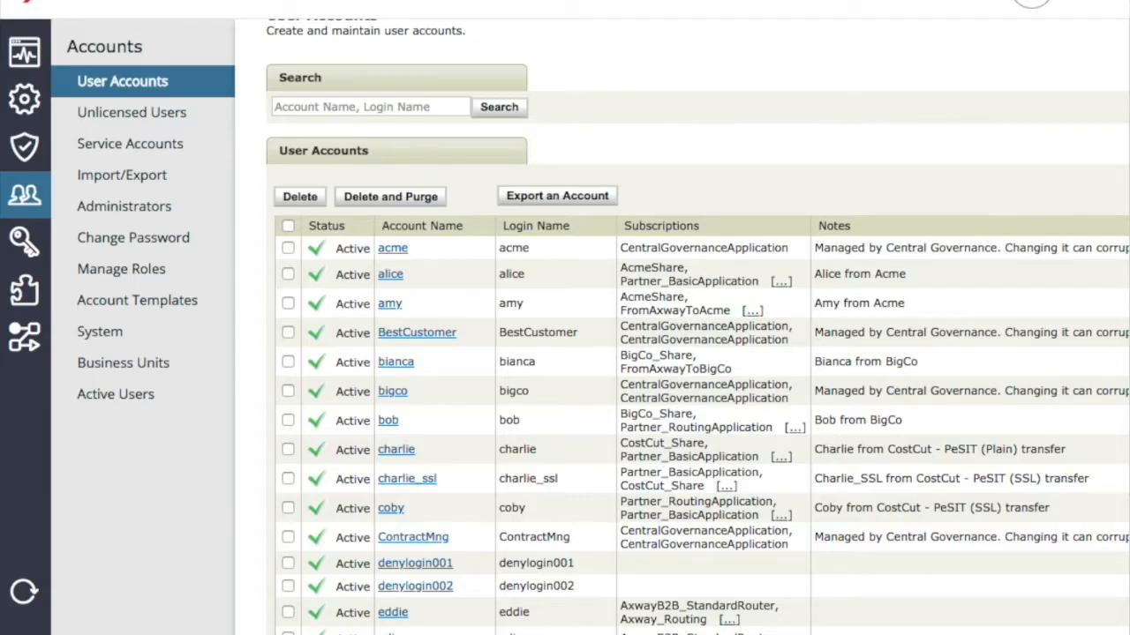
Step: Look over the blank New User Account form, discard it, and open the acme account
scroll("down", 3)
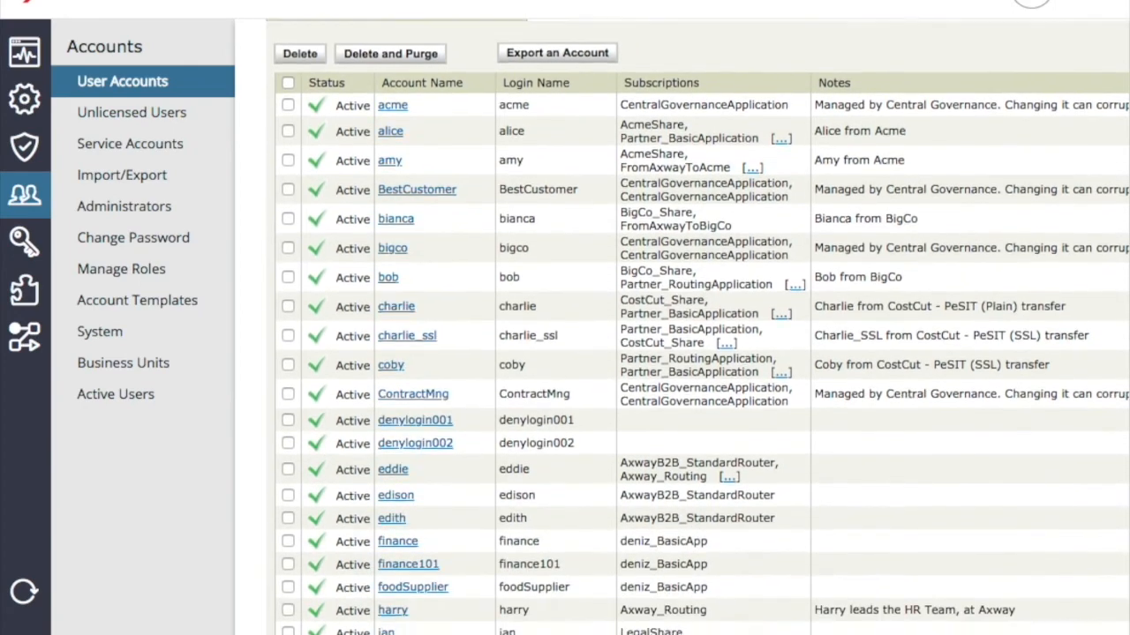
scroll("up", 3)
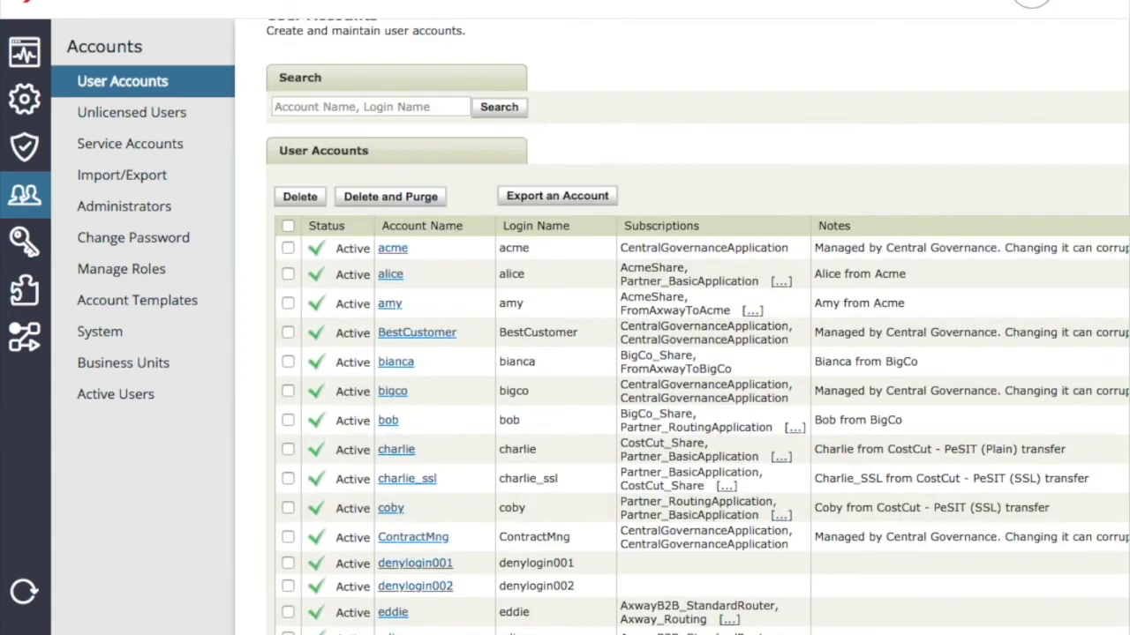
scroll("down", 3)
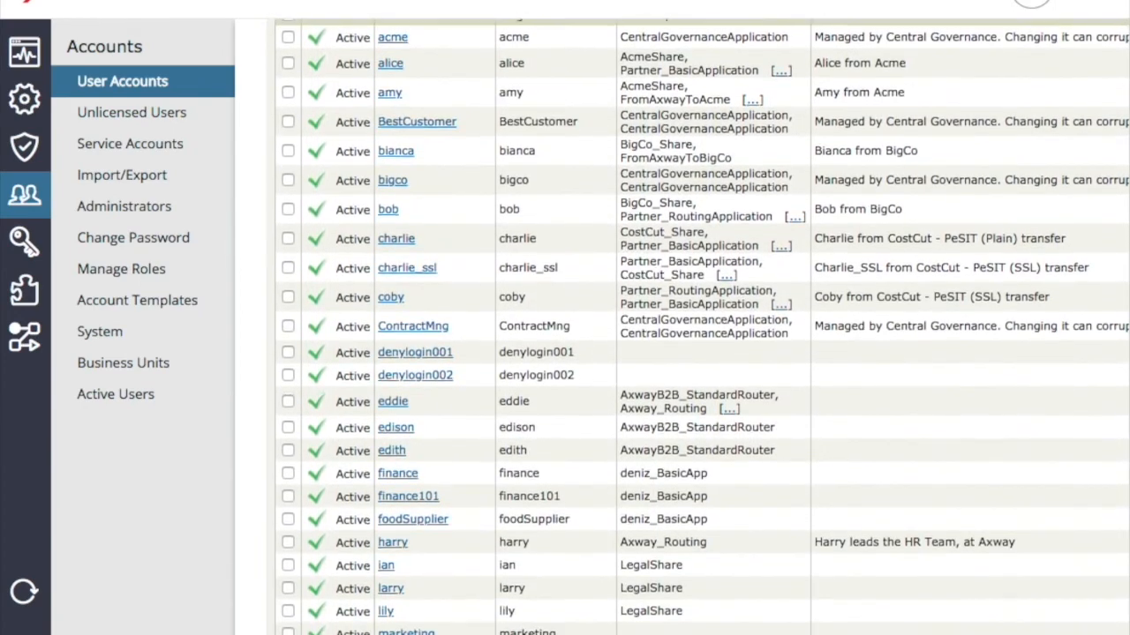
scroll("up", 3)
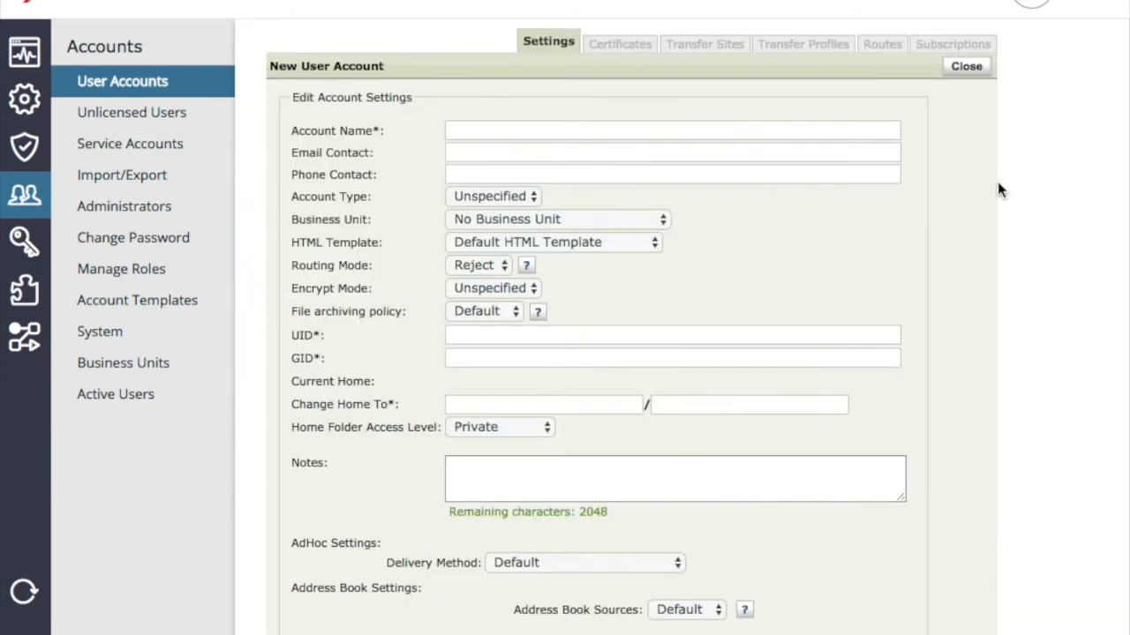
scroll("down", 3)
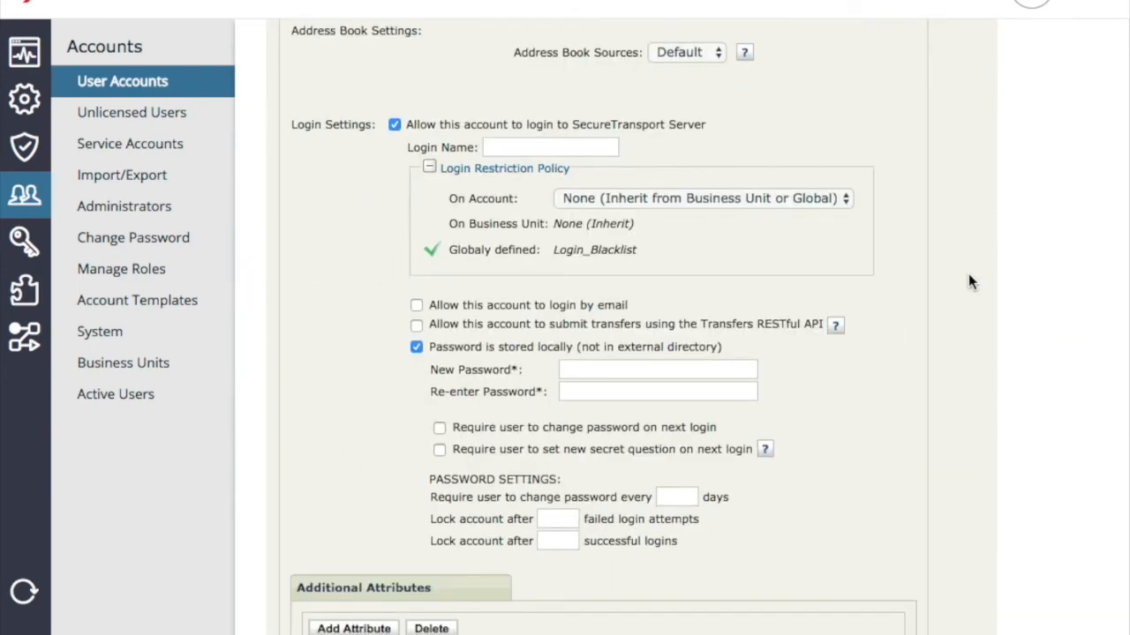
scroll("down", 3)
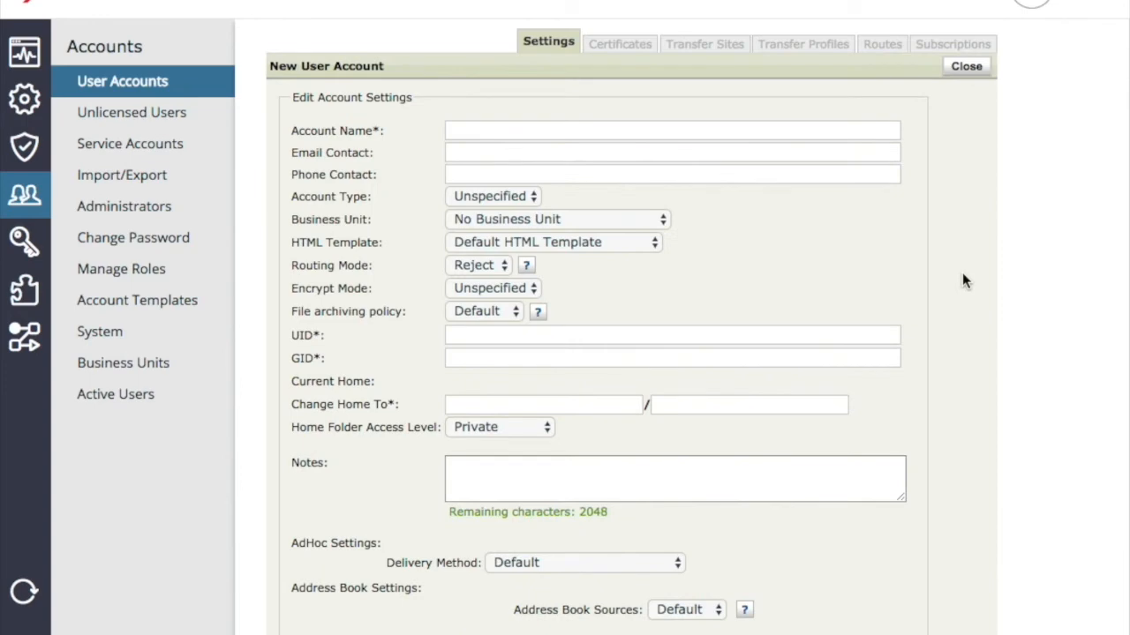
left_click(965, 65)
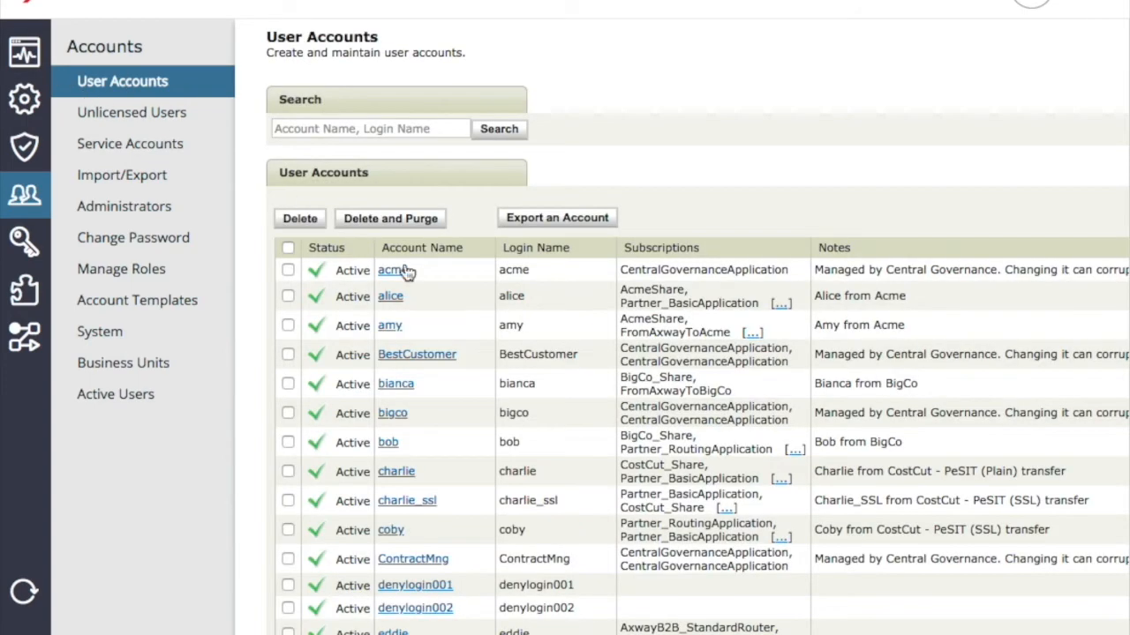
left_click(392, 270)
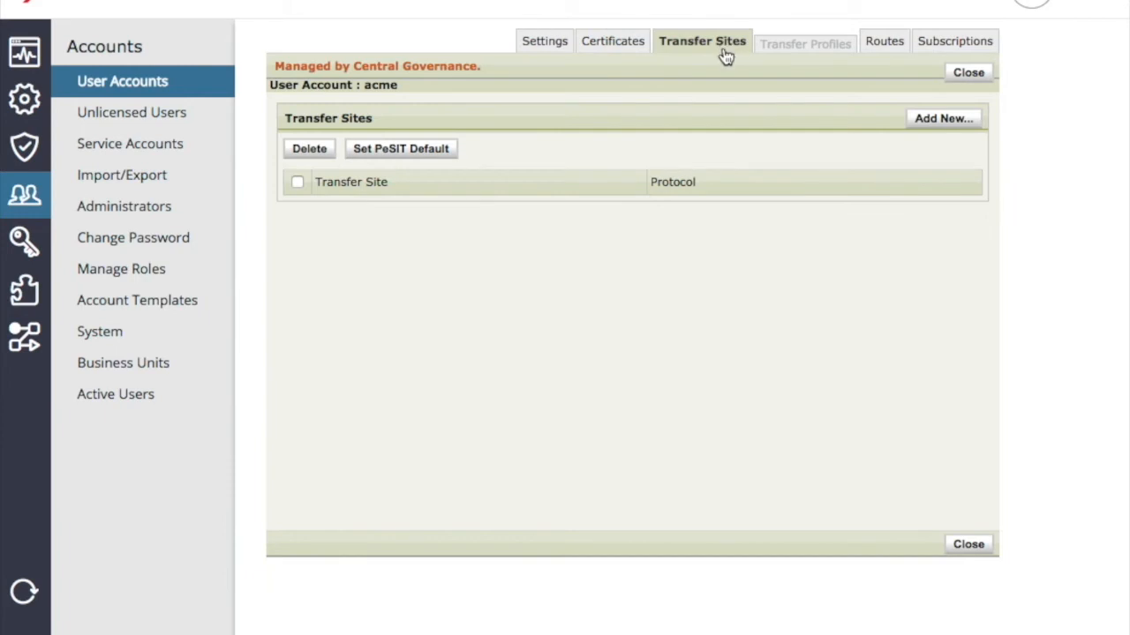
mouse_move(784, 123)
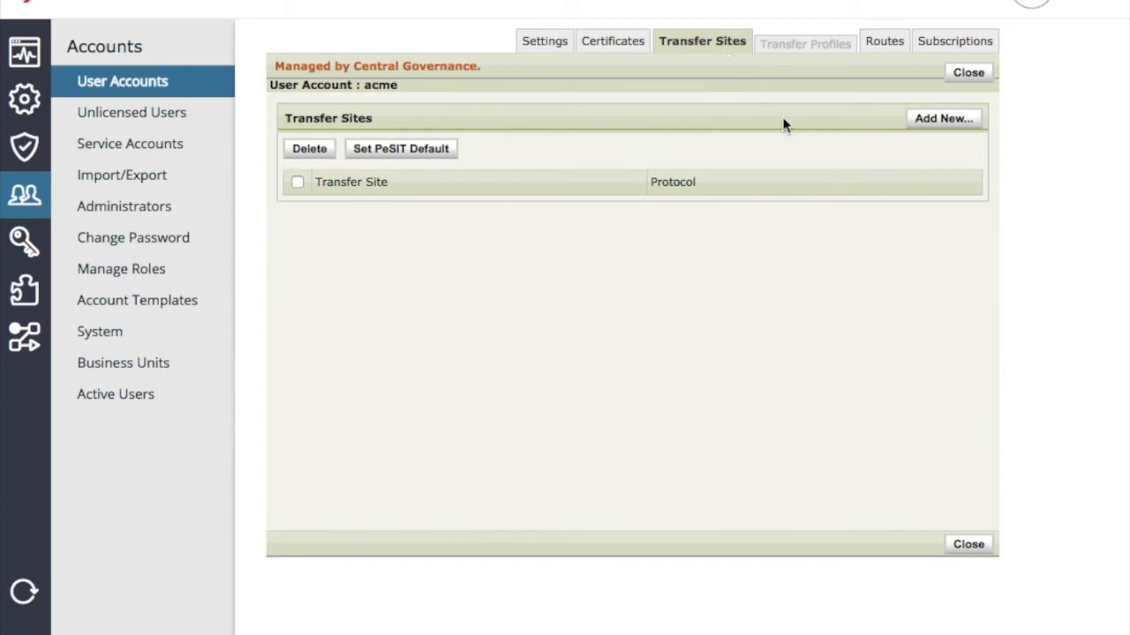
mouse_move(953, 40)
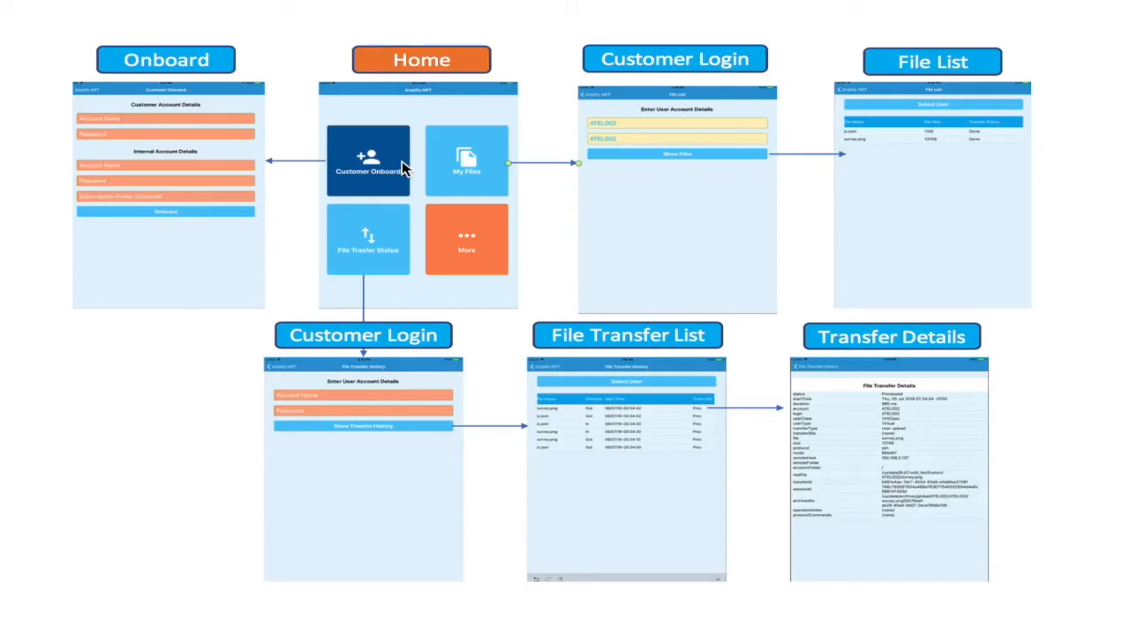
mouse_move(533, 174)
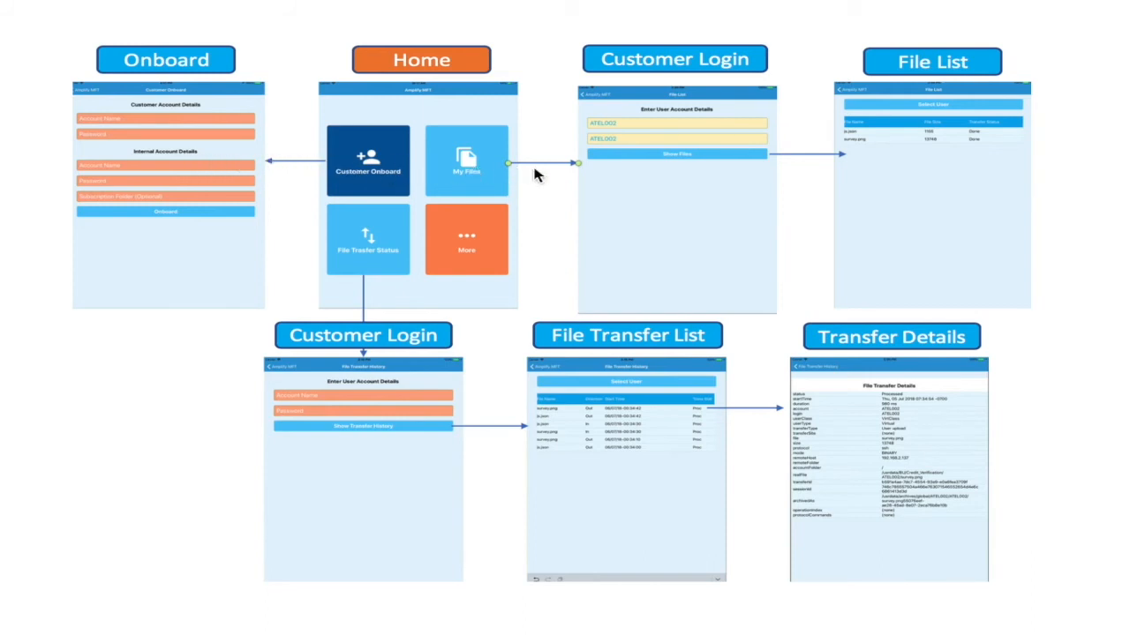
mouse_move(813, 417)
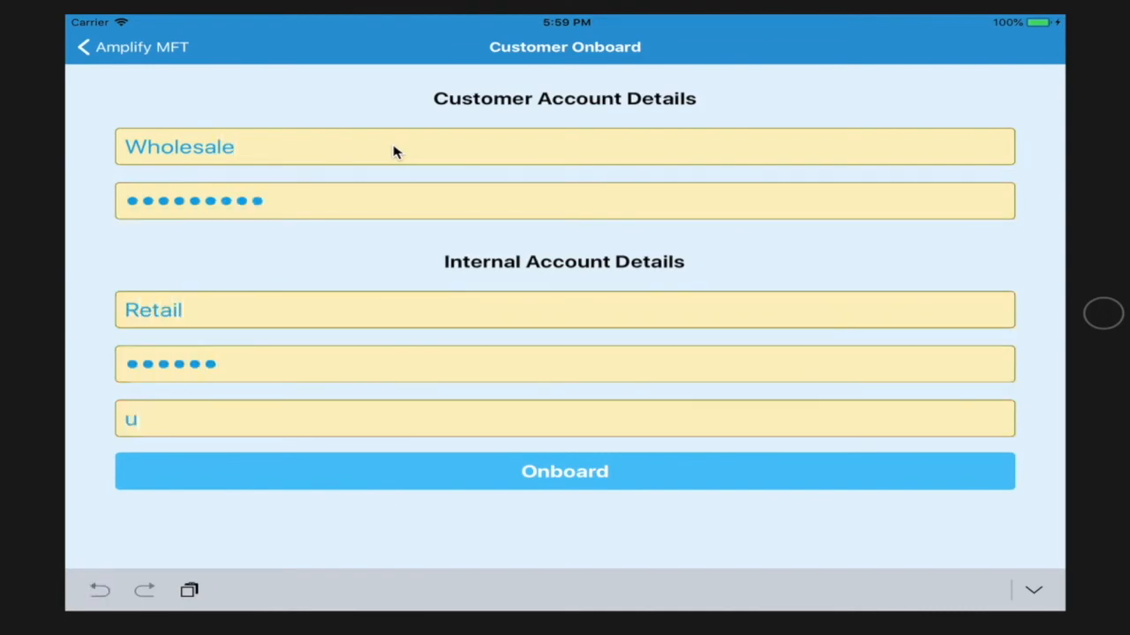
Step: Enter uploadFolder as the upload folder and onboard the Wholesale and Retail accounts
type("ploadFolder")
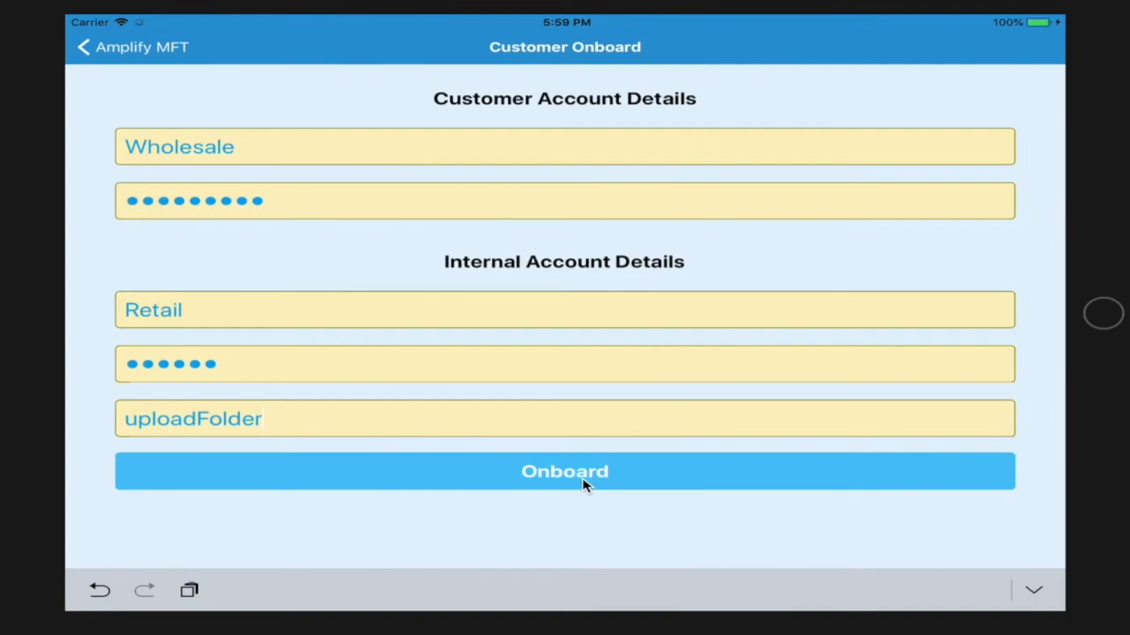
left_click(565, 470)
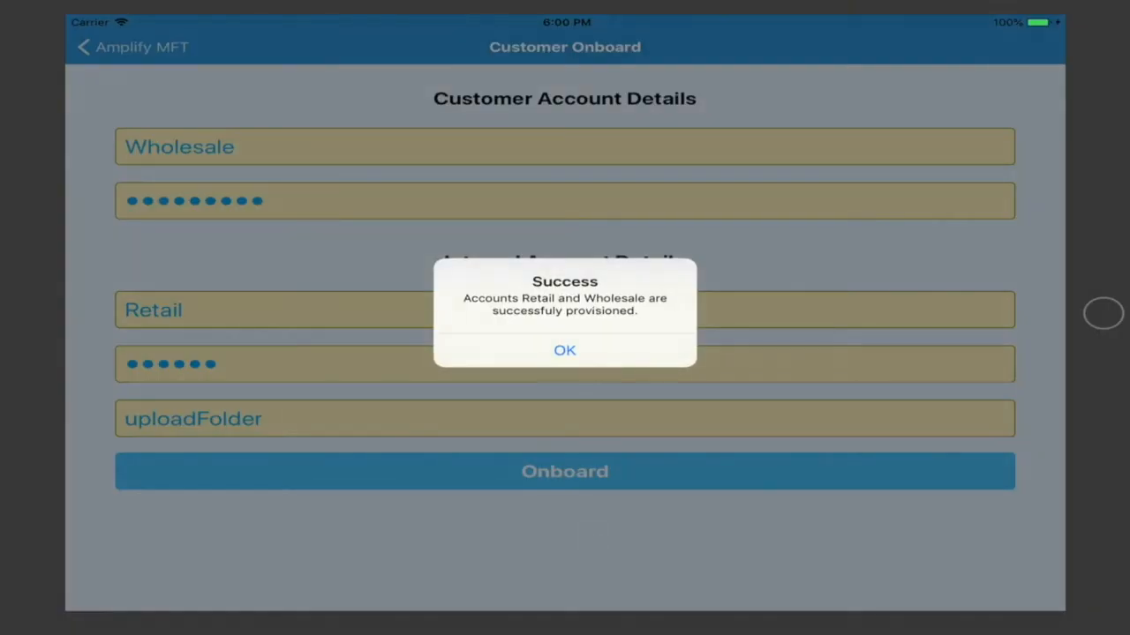
Step: Dismiss the provisioning success alert
left_click(565, 349)
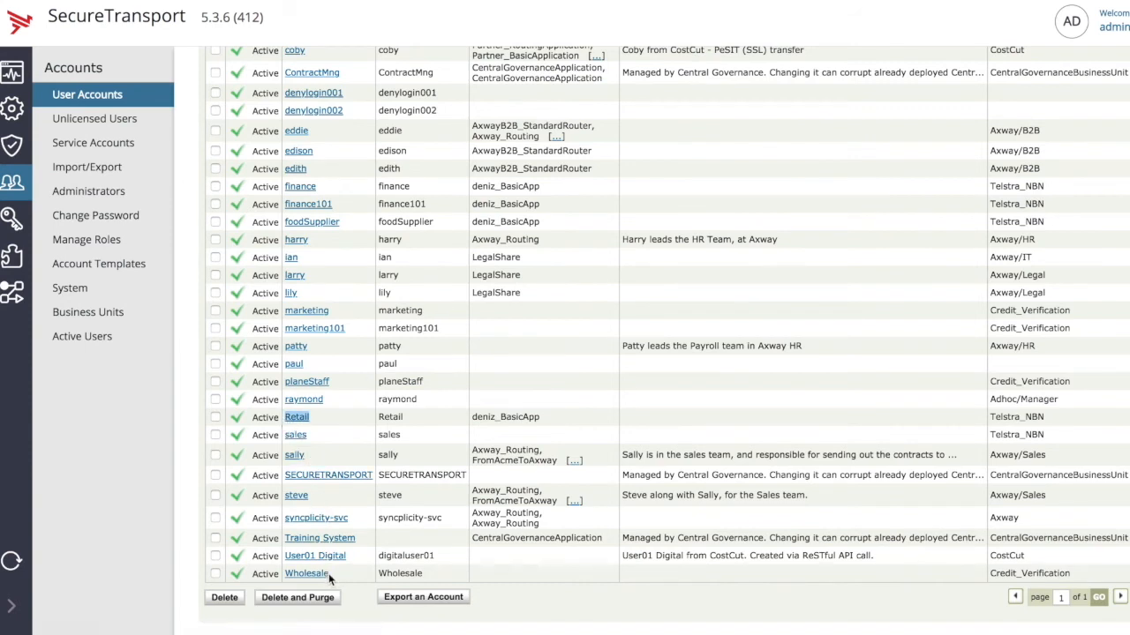
mouse_move(307, 574)
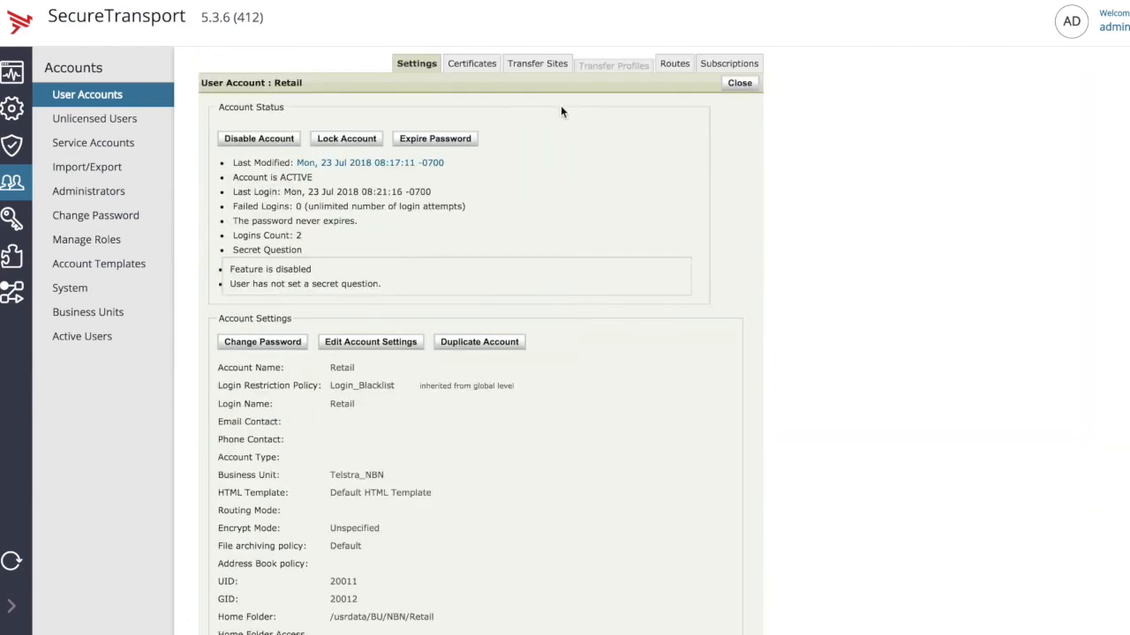
Step: Review Retail's transfer site transSite01 and its deniz_BasicApp subscription
left_click(537, 64)
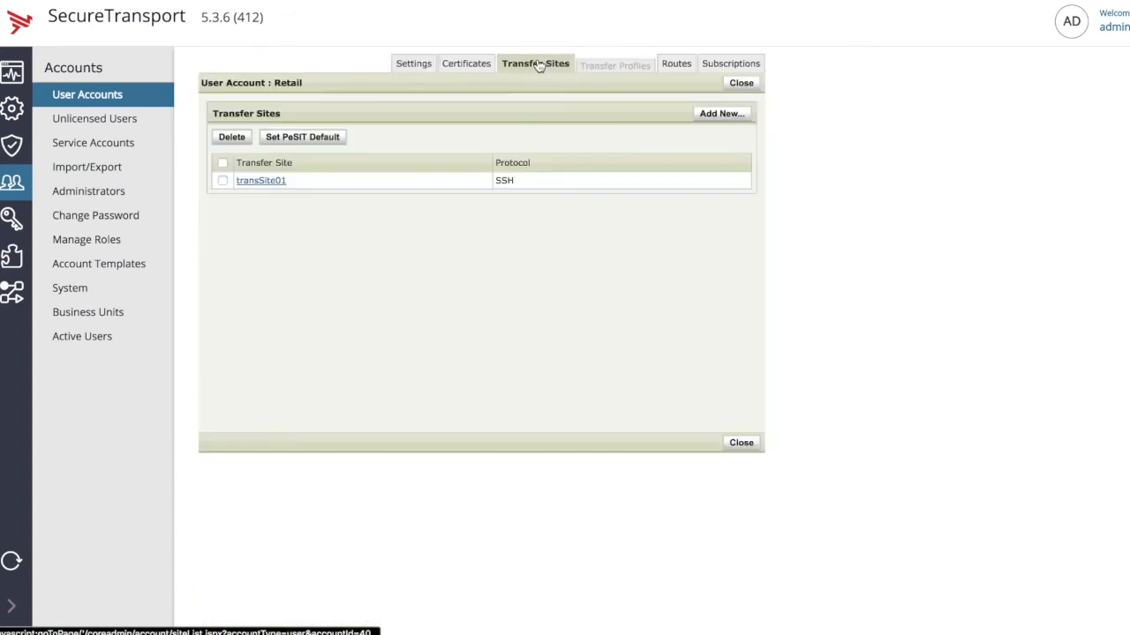
left_click(262, 180)
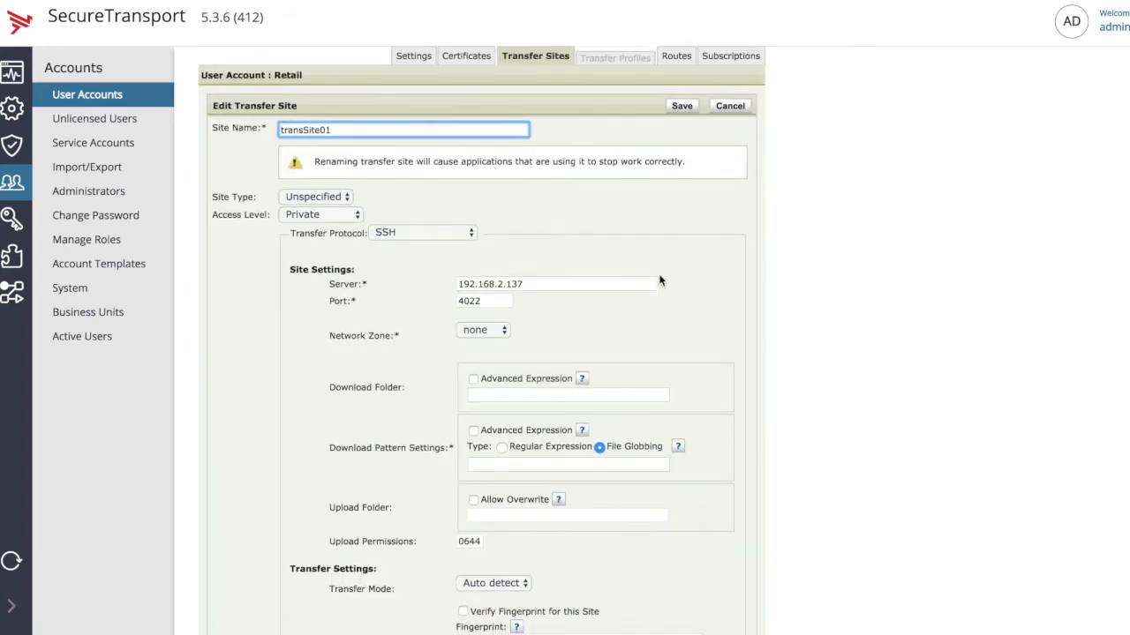
scroll("down", 3)
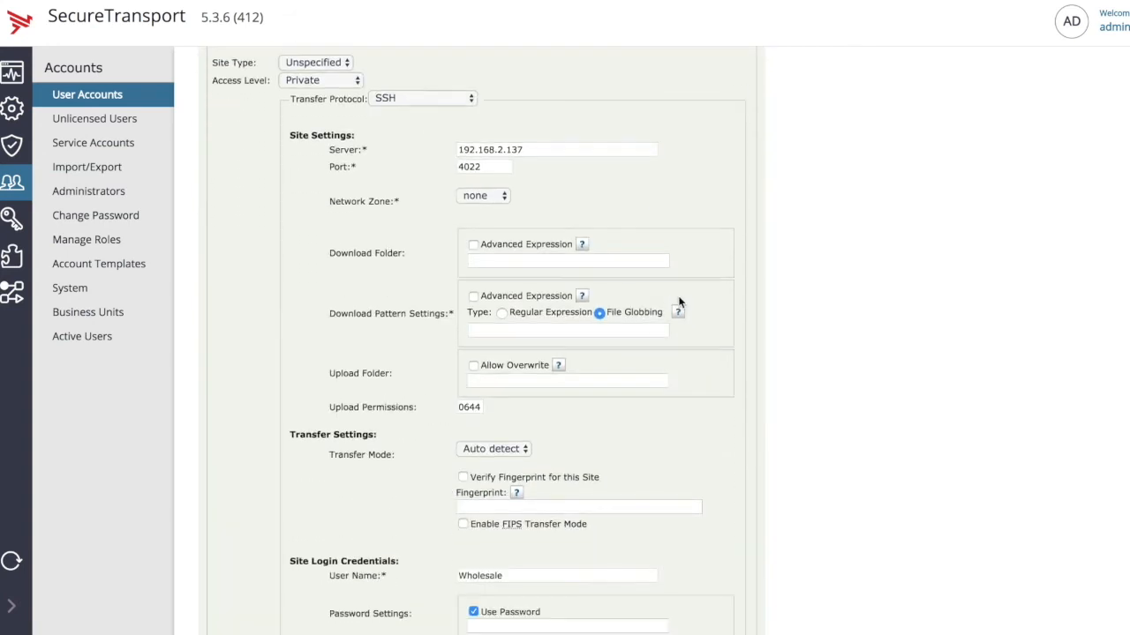
scroll("down", 3)
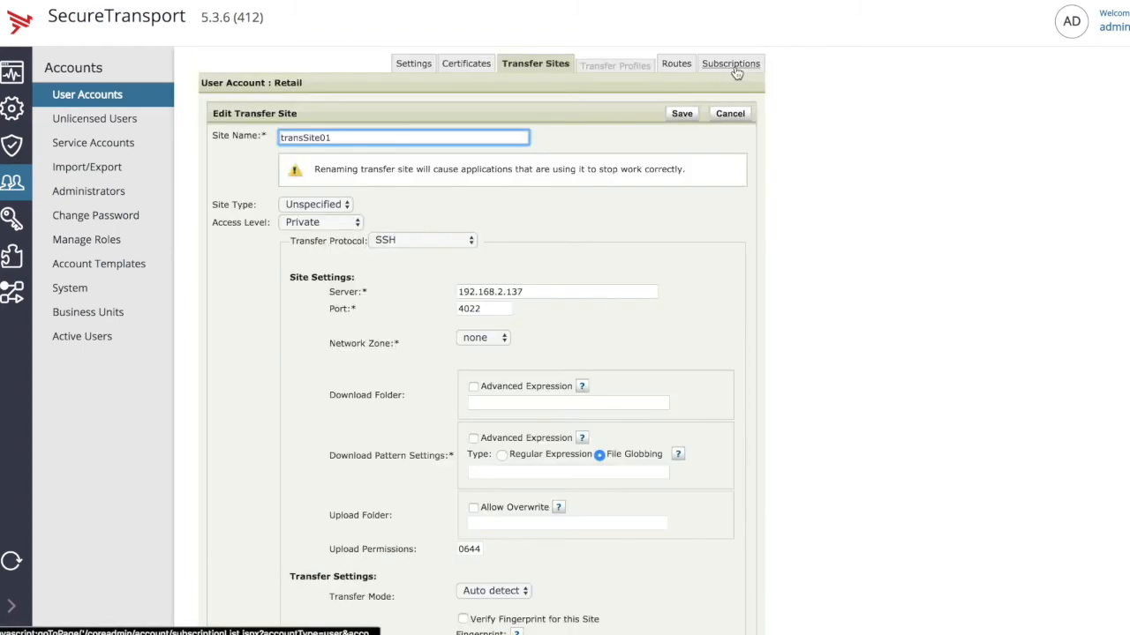
left_click(730, 64)
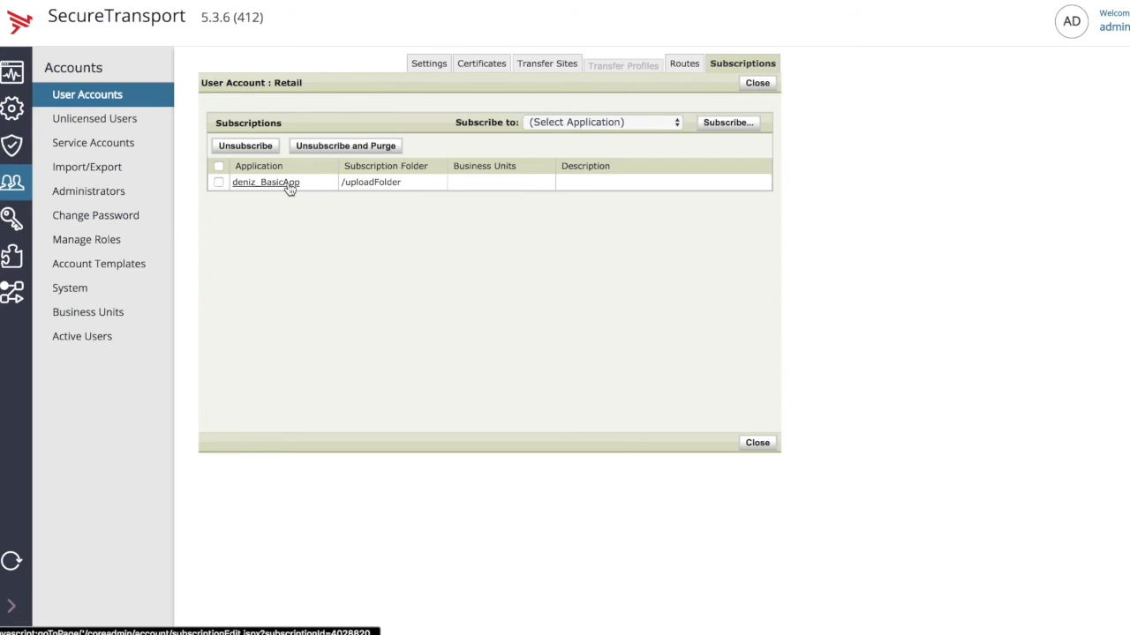
left_click(265, 181)
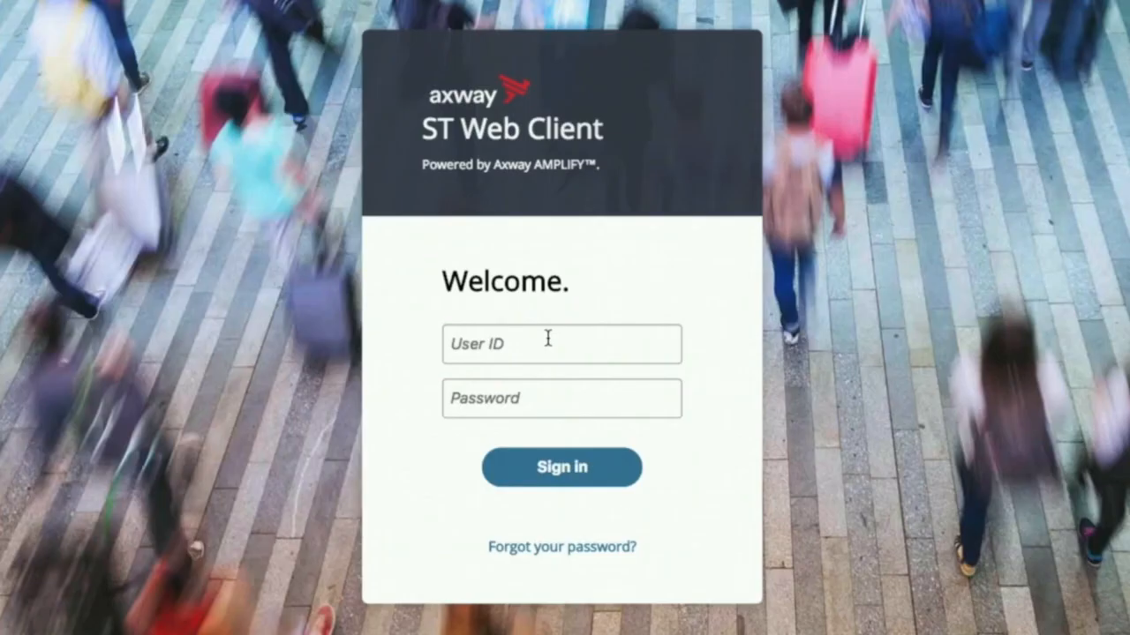
Step: Sign into ST Web Client as the Retail user
left_click(561, 345)
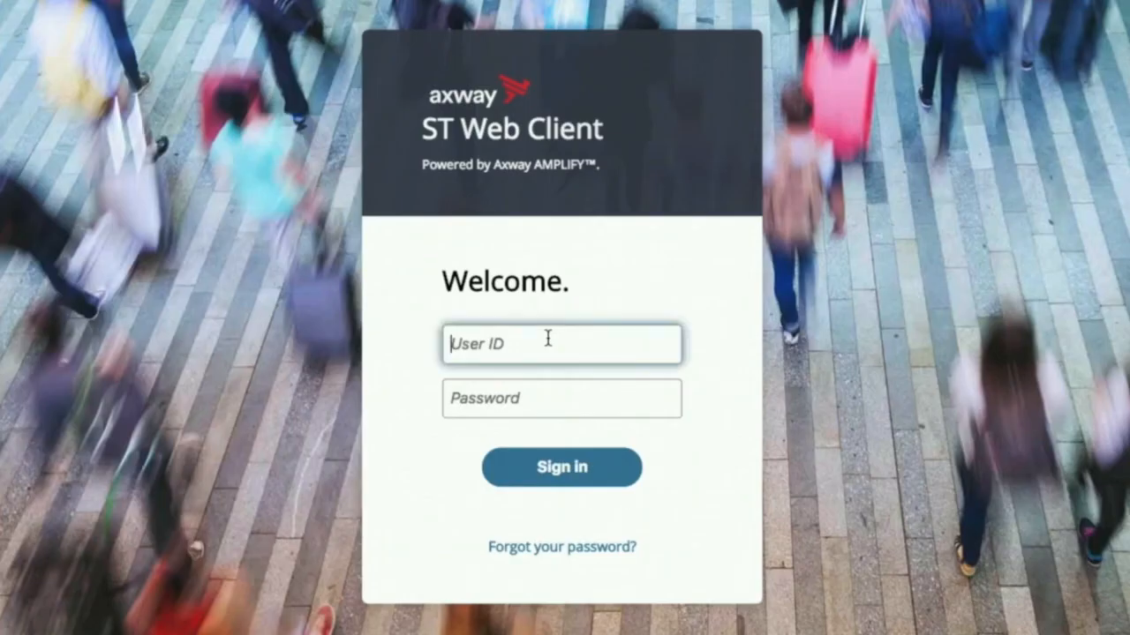
type("Retail")
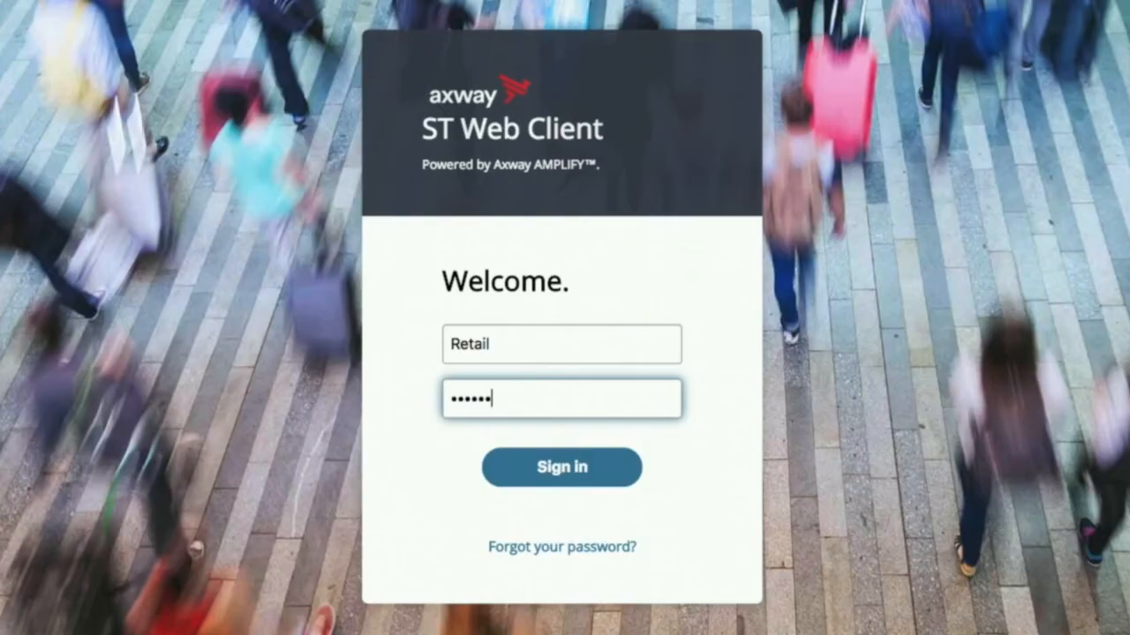
left_click(561, 466)
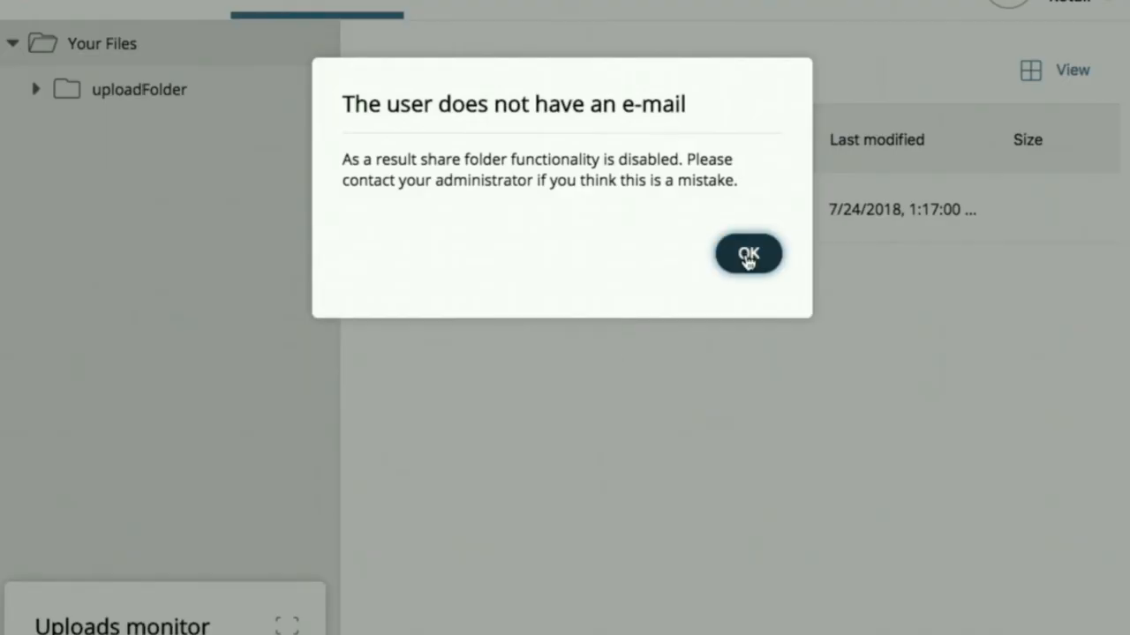
Step: Upload order.csv from the AMFTdemo folder into uploadFolder
left_click(749, 254)
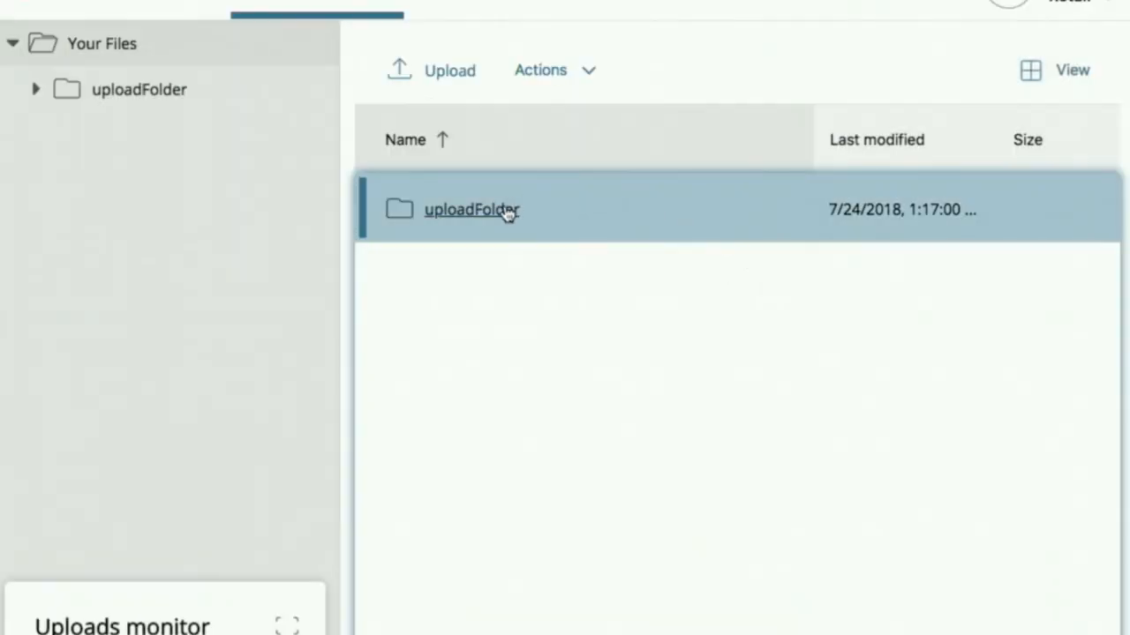
double_click(473, 208)
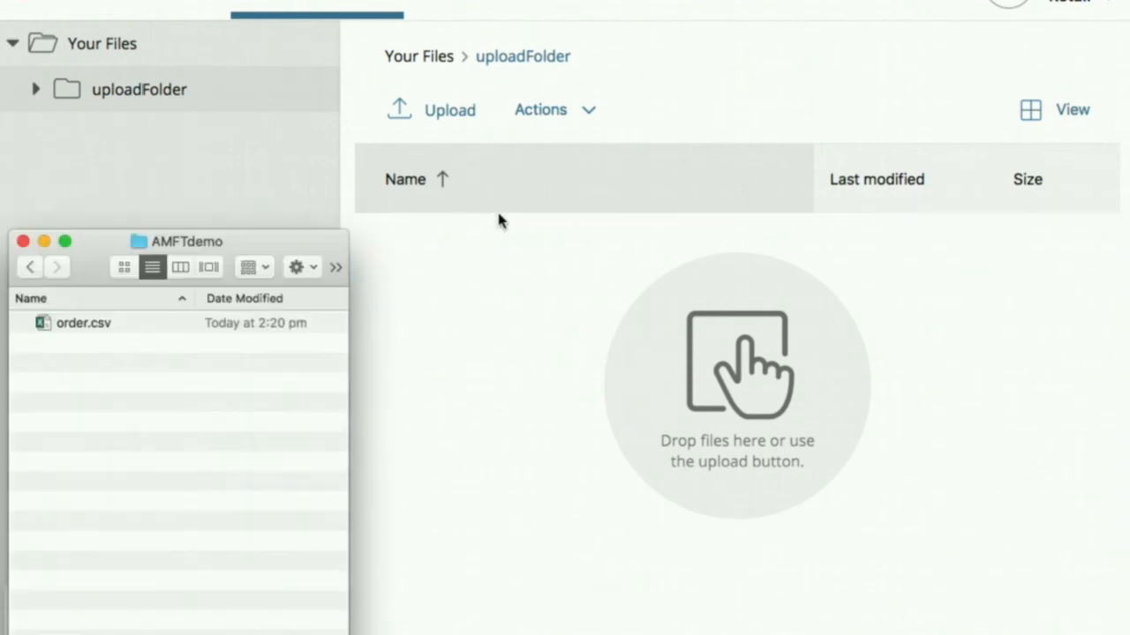
mouse_move(86, 332)
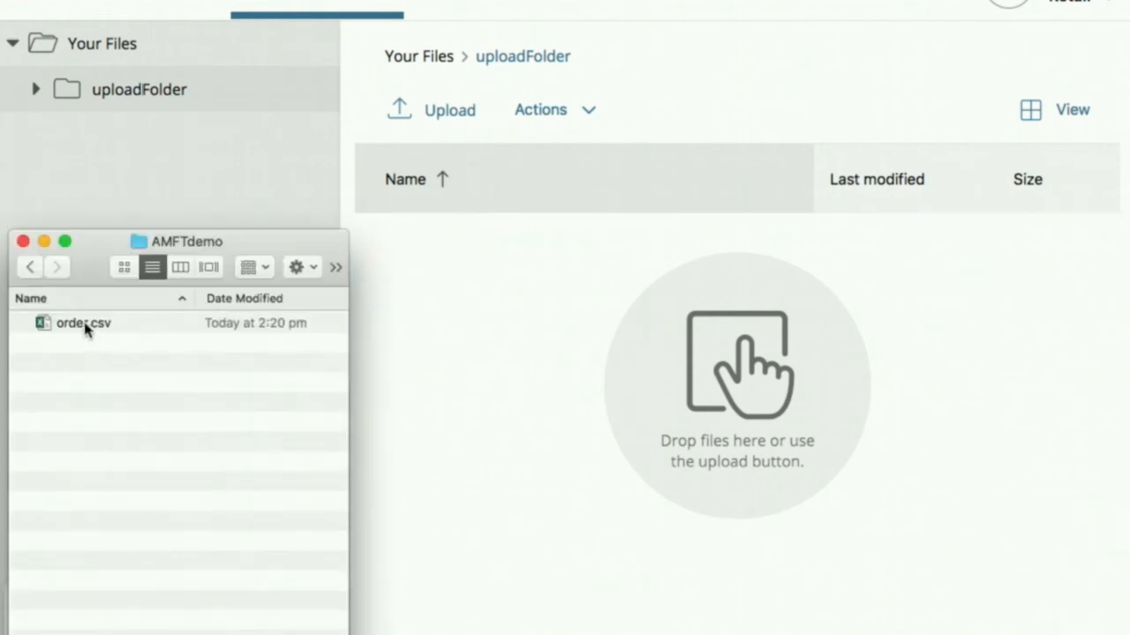
left_click_drag(84, 323, 538, 318)
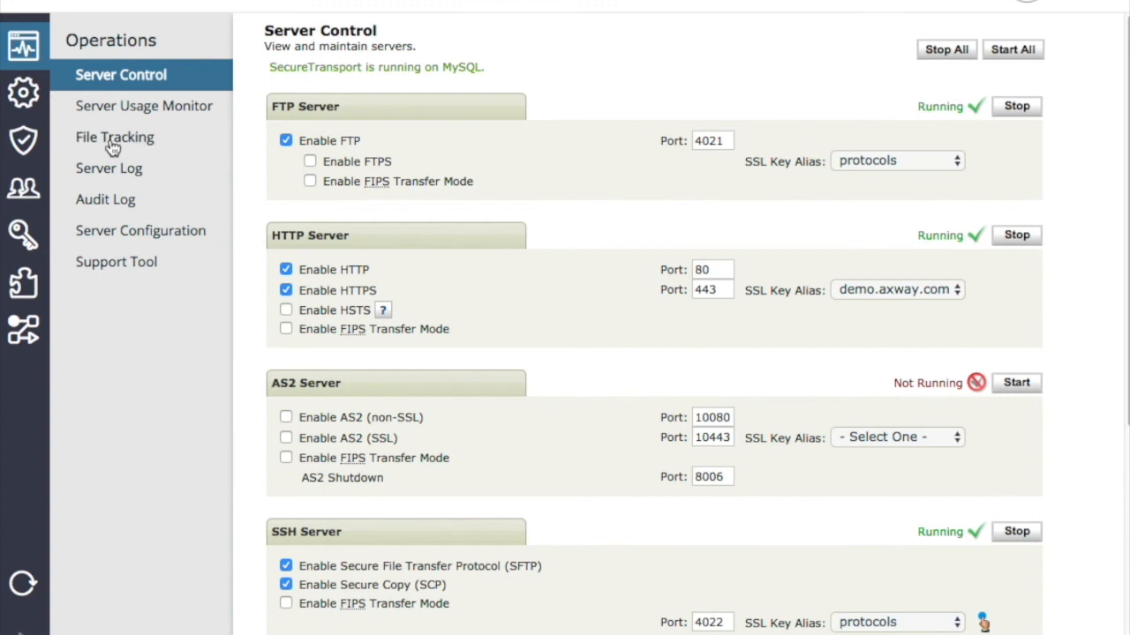
Step: Show the File Tracking log of the order.csv transfers
left_click(113, 138)
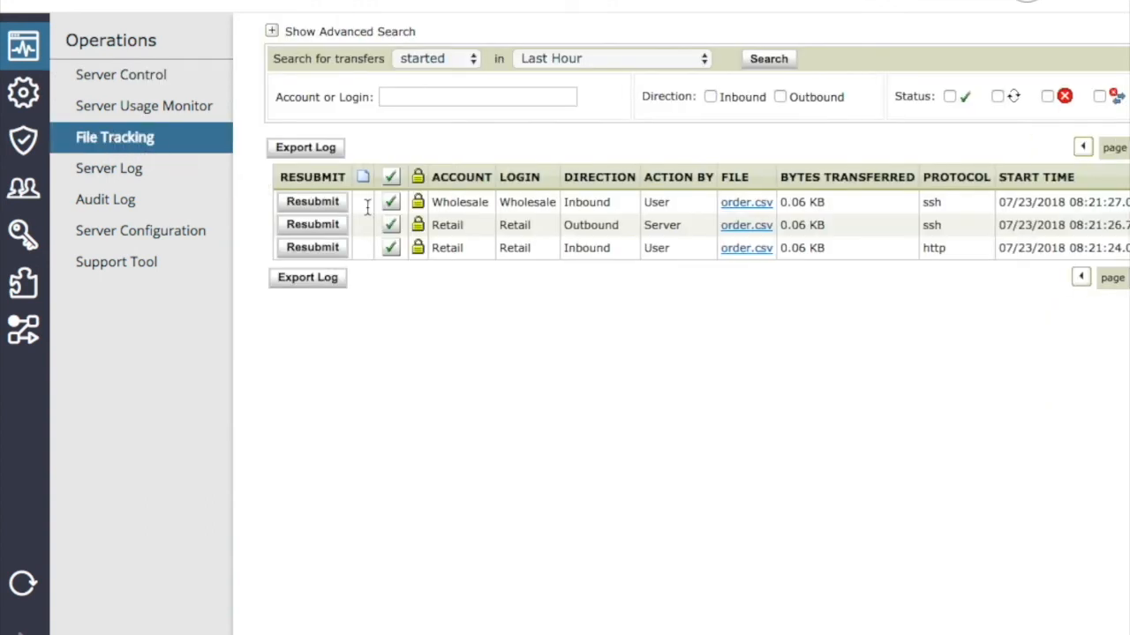
mouse_move(476, 208)
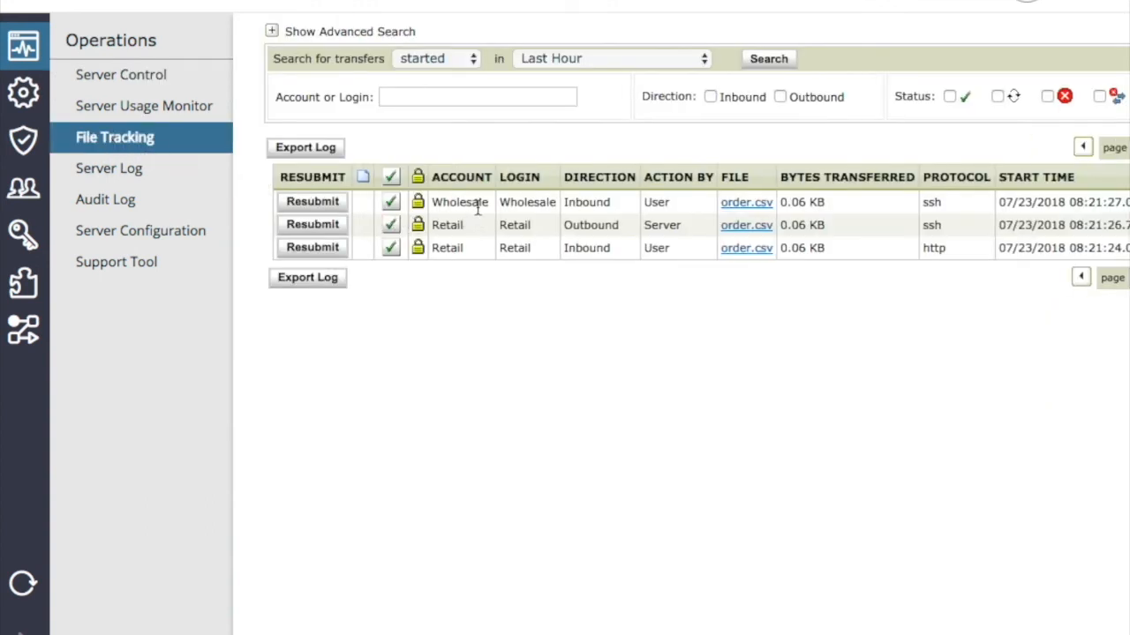
mouse_move(750, 215)
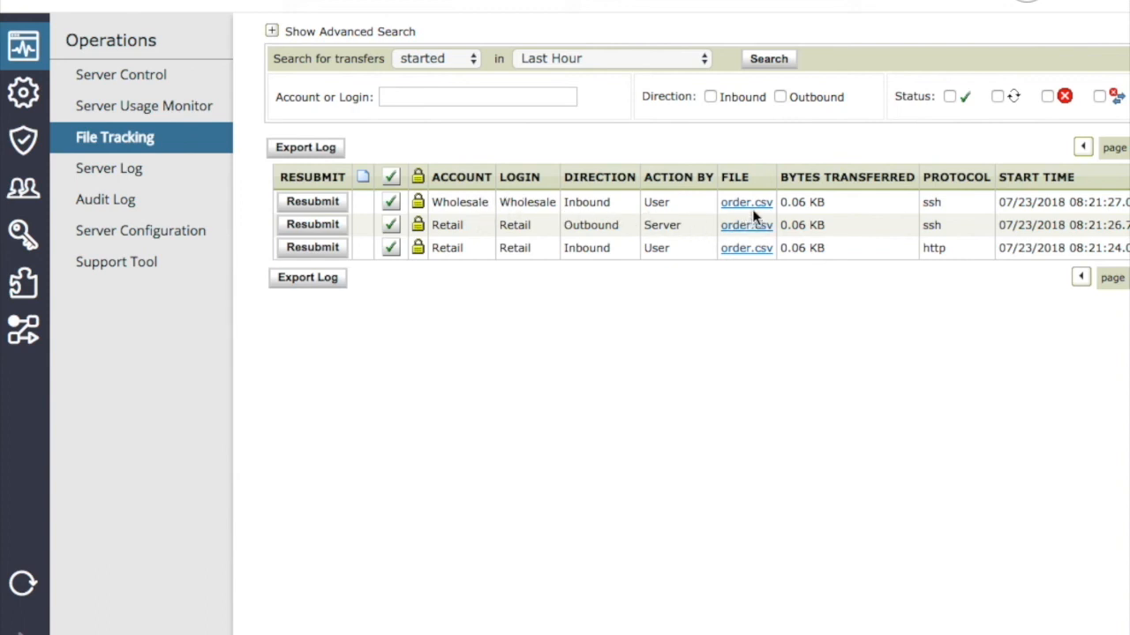
mouse_move(752, 240)
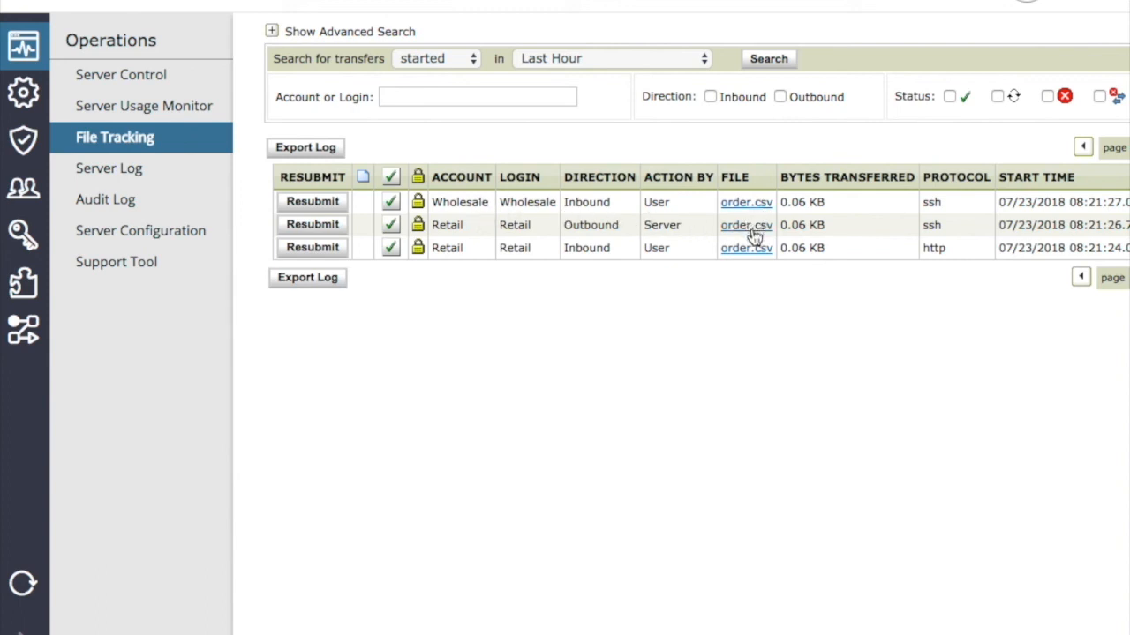
mouse_move(752, 258)
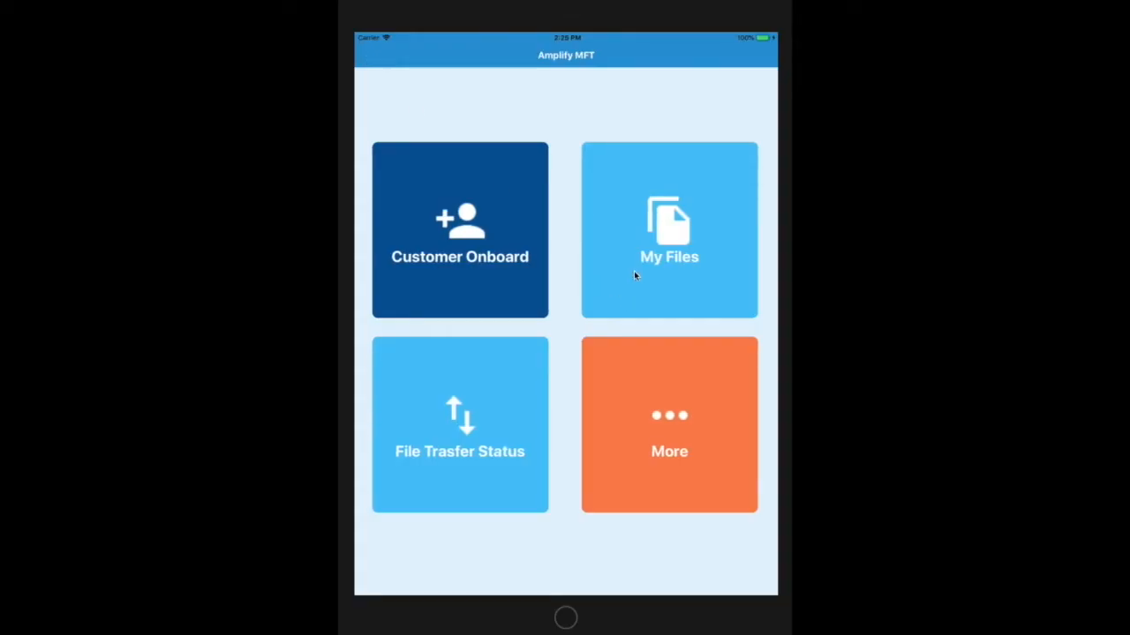
left_click(669, 230)
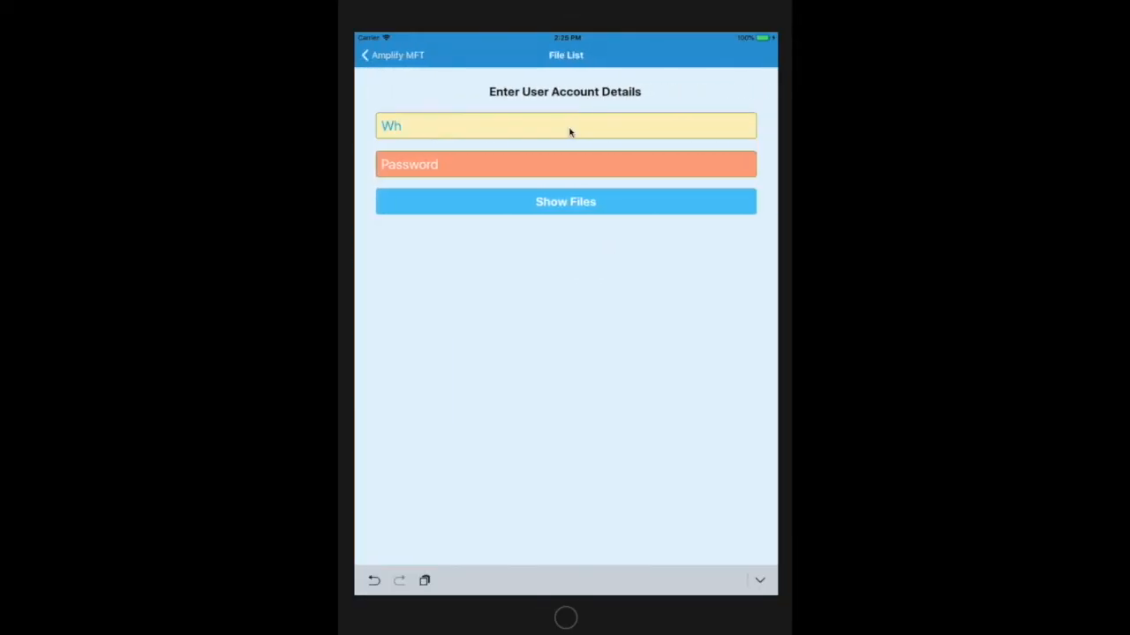
type("olesale")
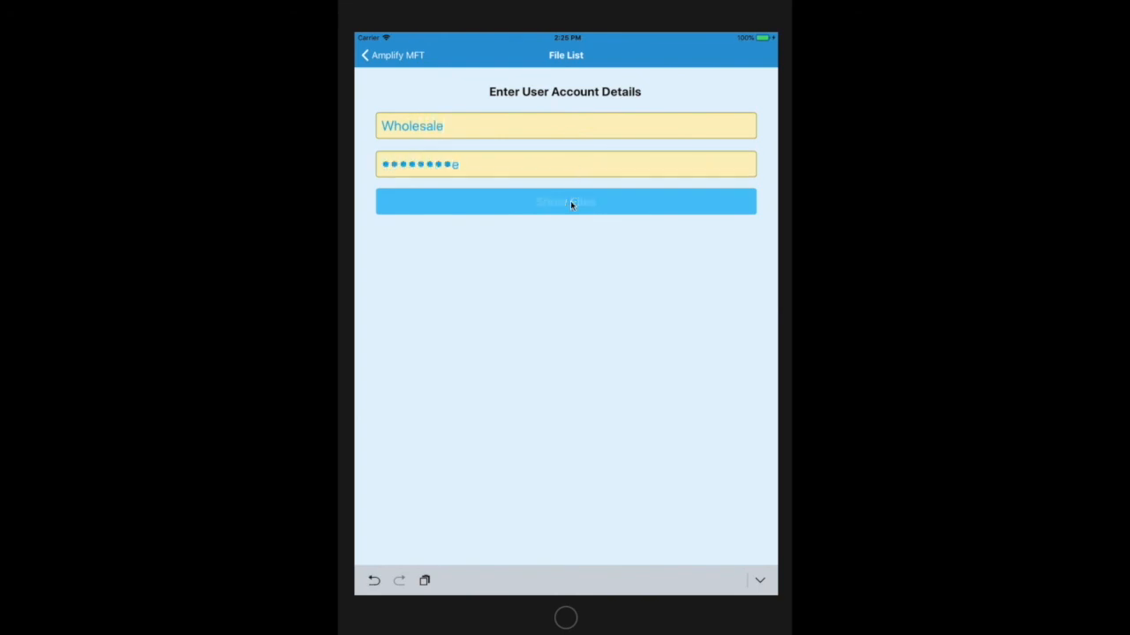
left_click(564, 201)
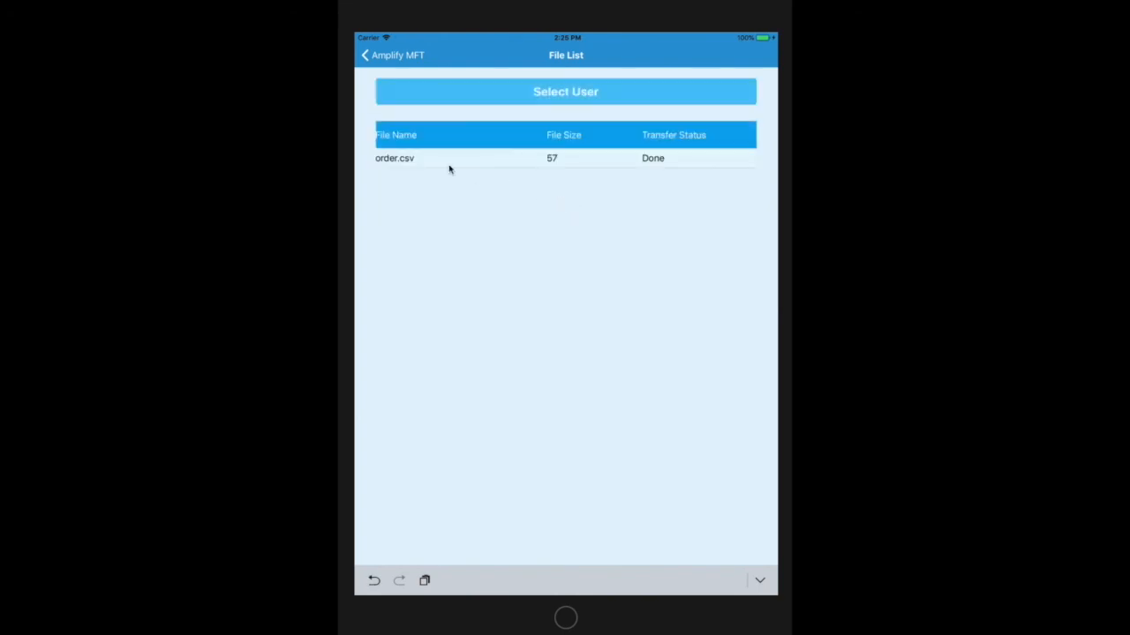
left_click(410, 159)
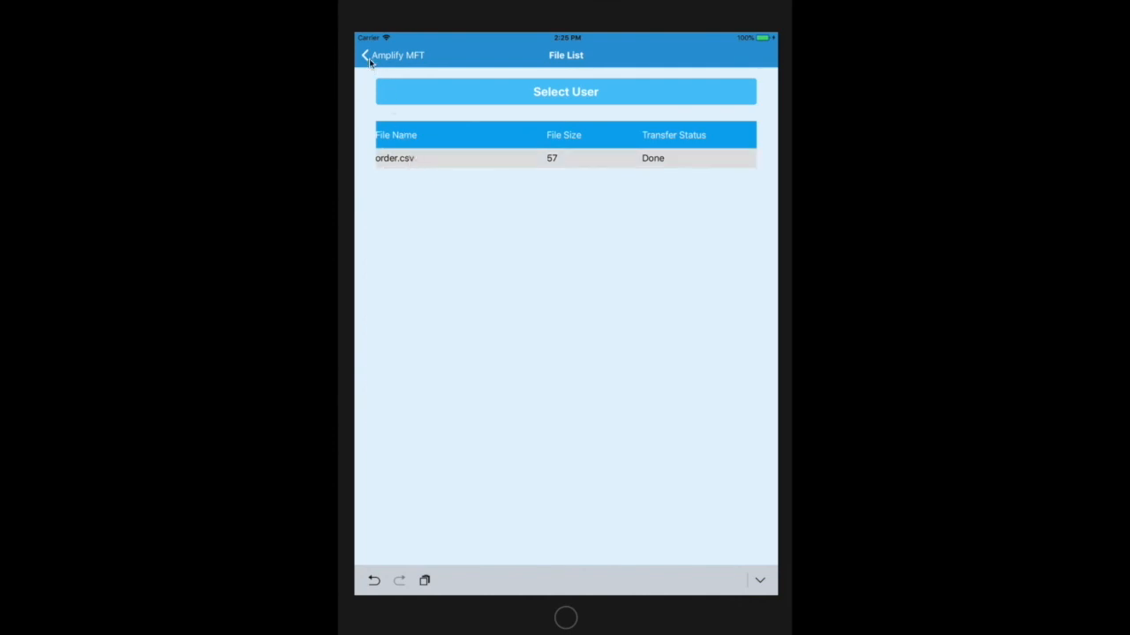
left_click(365, 55)
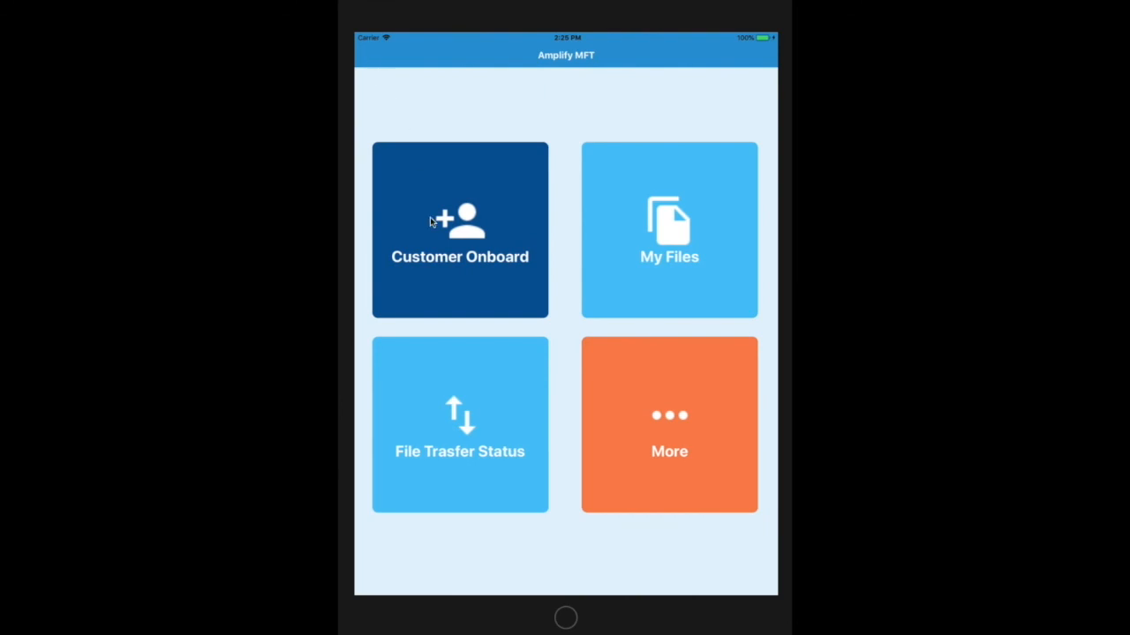
left_click(458, 423)
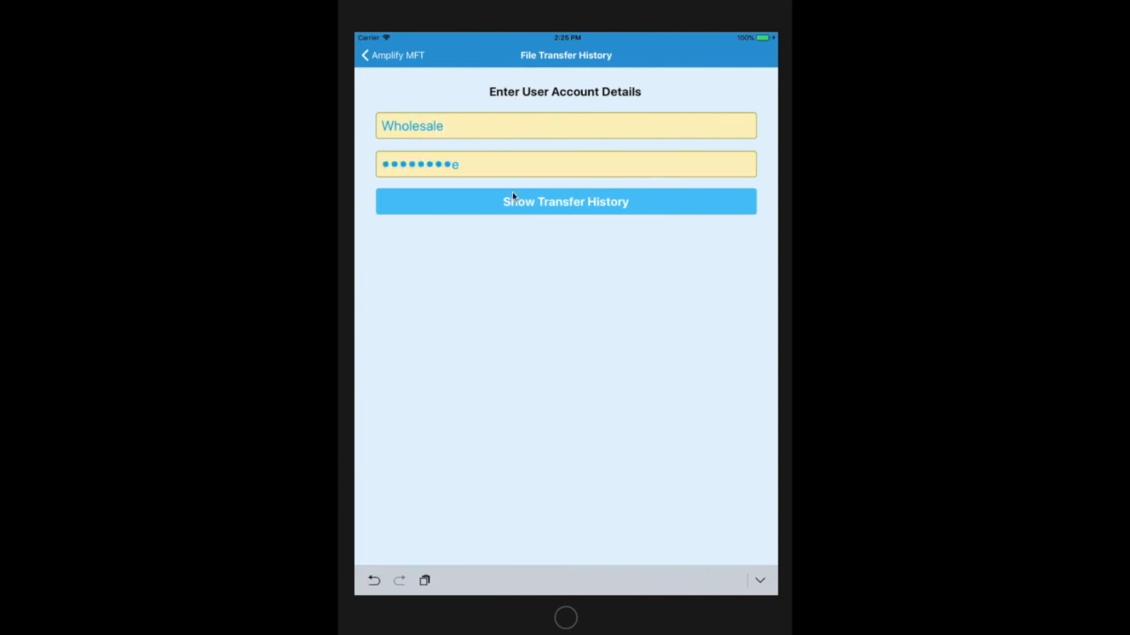
left_click(565, 201)
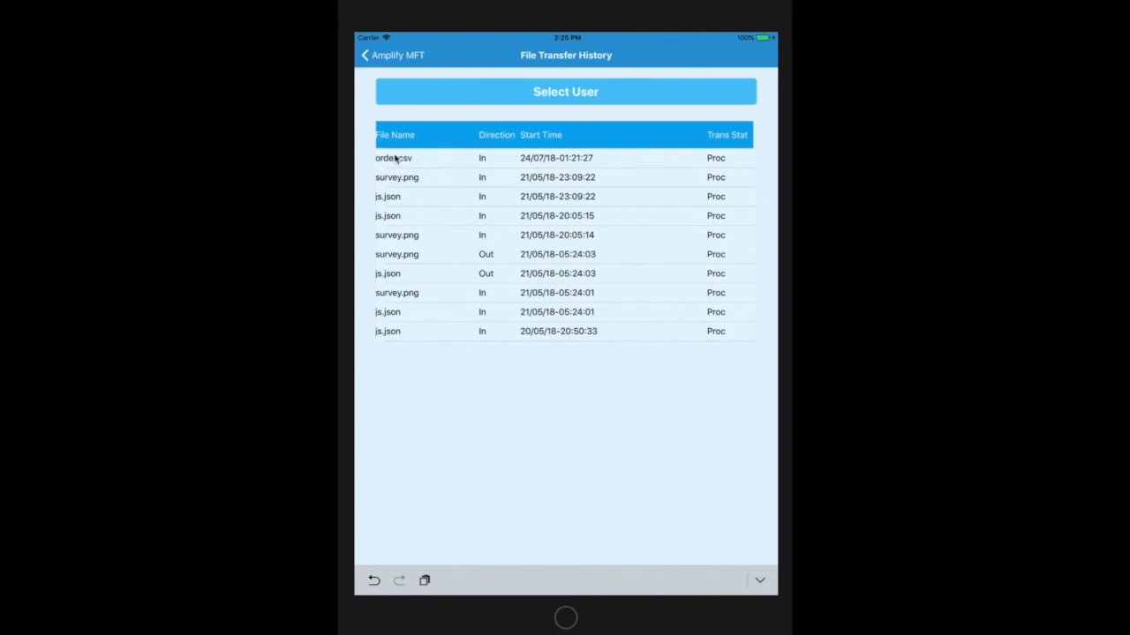
left_click(394, 158)
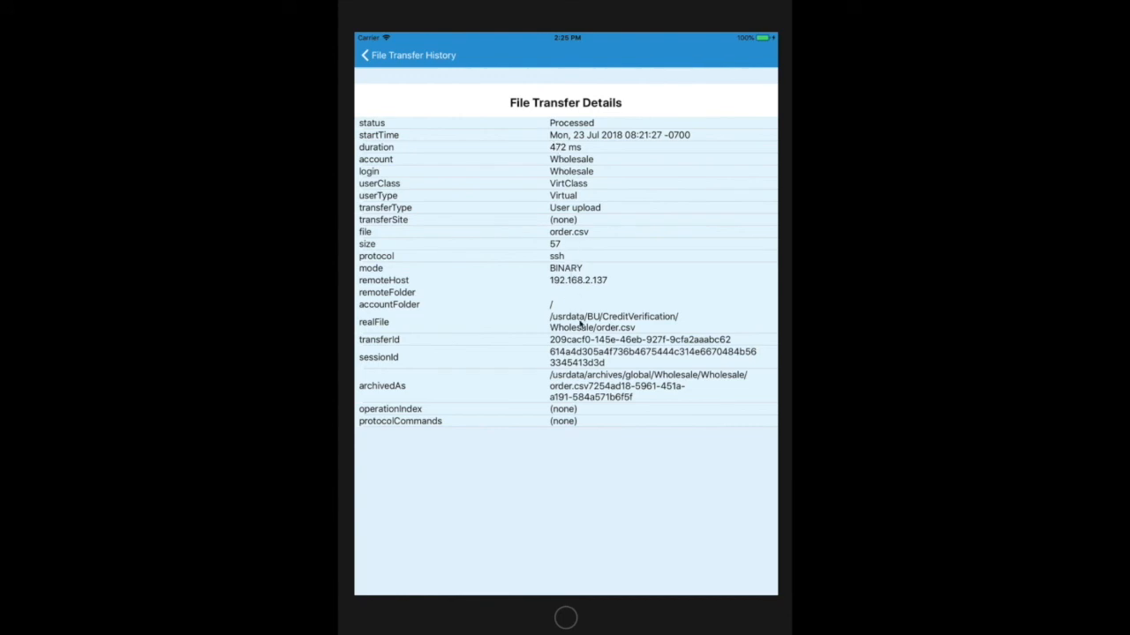
mouse_move(600, 452)
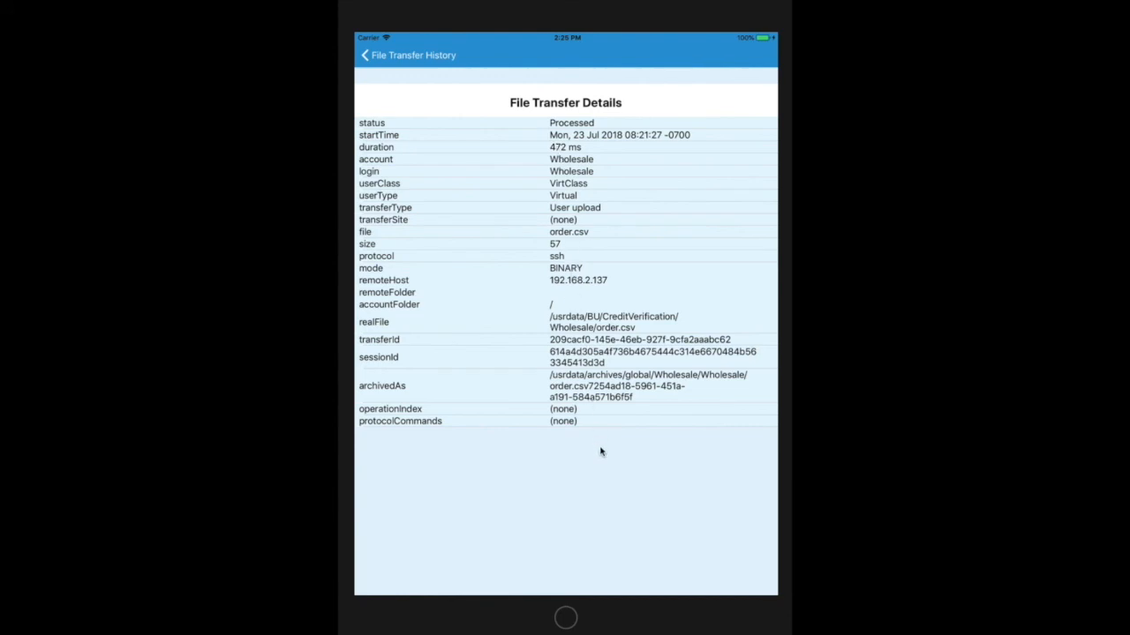
mouse_move(558, 343)
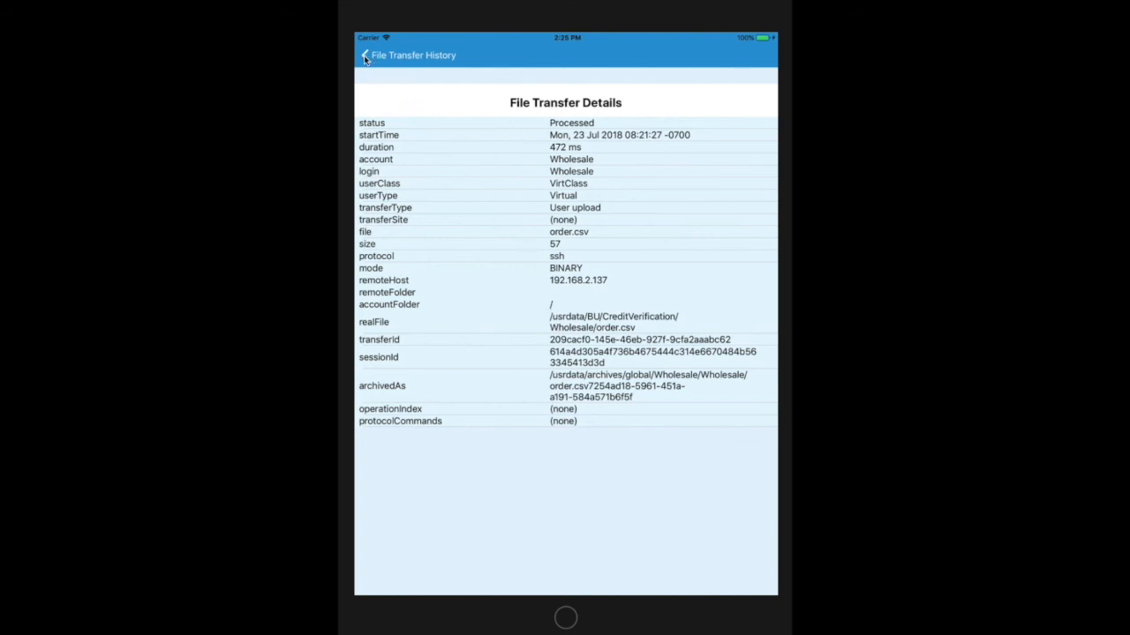
left_click(363, 55)
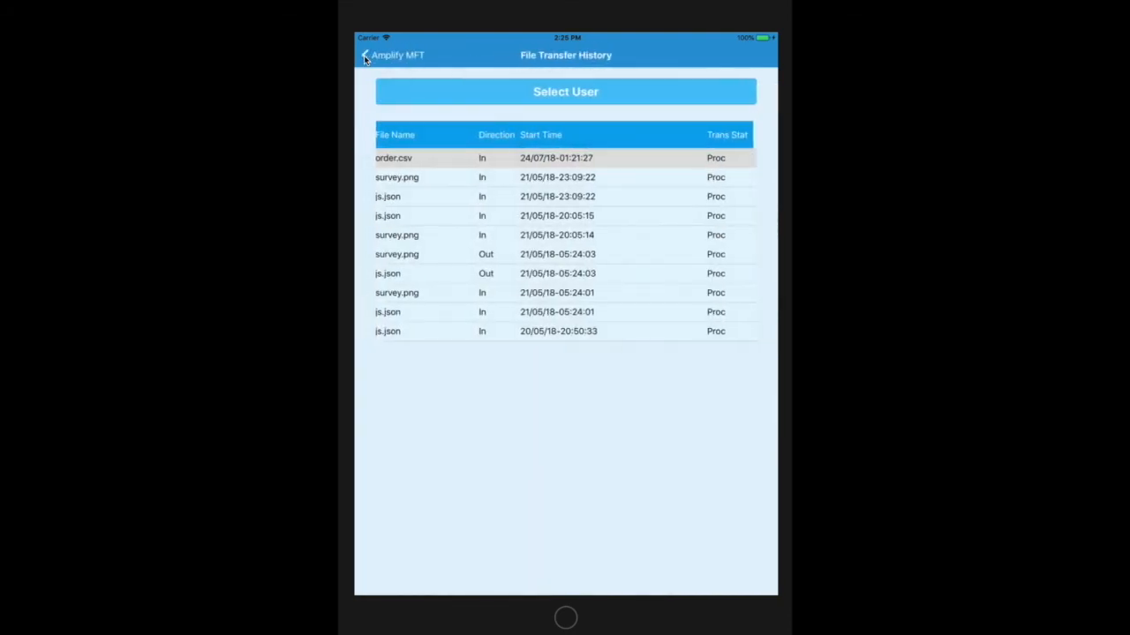
left_click(363, 55)
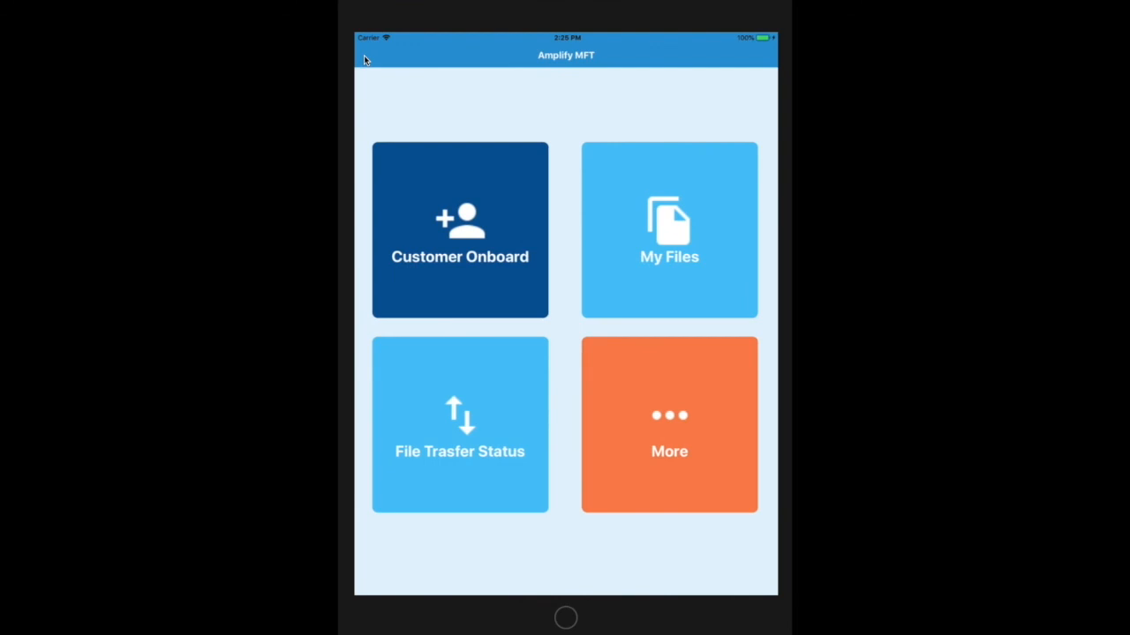